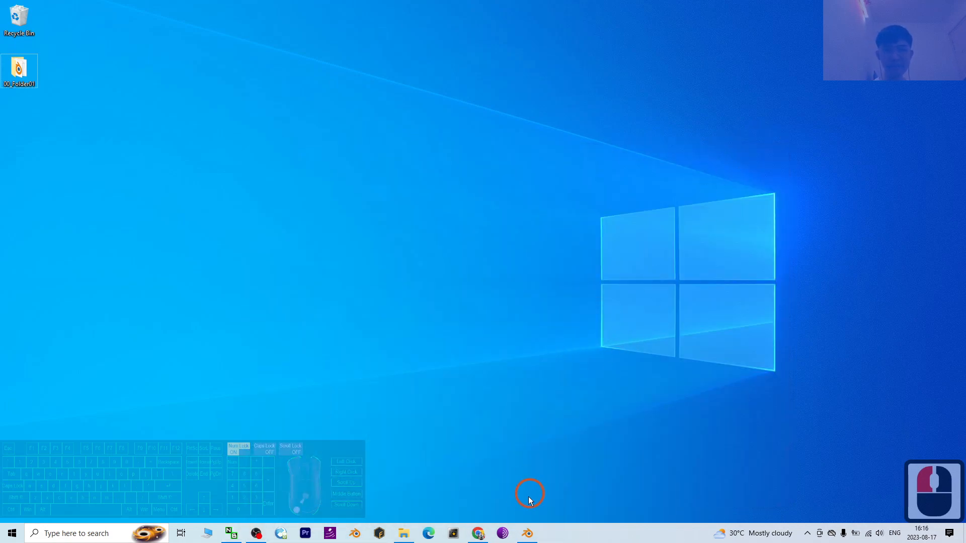
# Launch Blender and dismiss the splash screen to reach the default scene
pyautogui.click(526, 533)
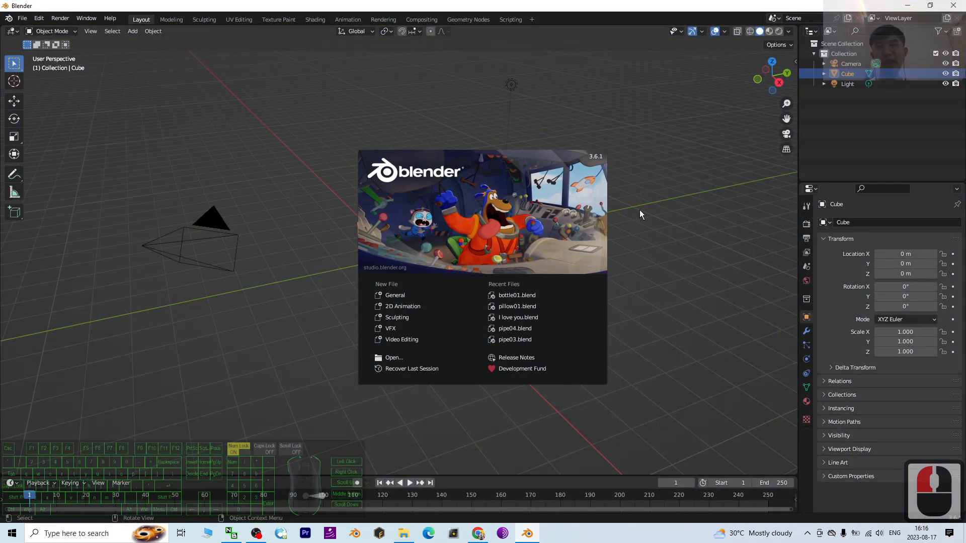
pyautogui.moveTo(302, 171)
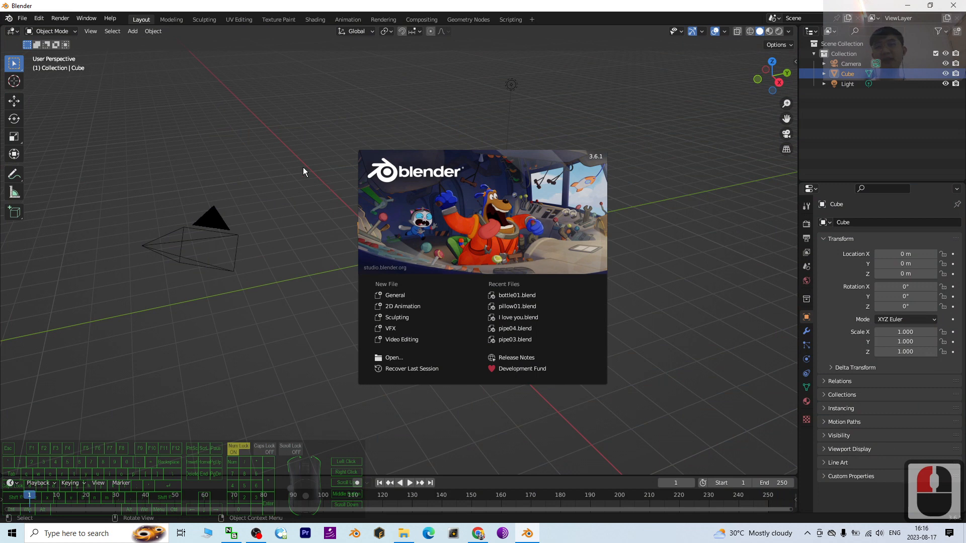
pyautogui.click(312, 175)
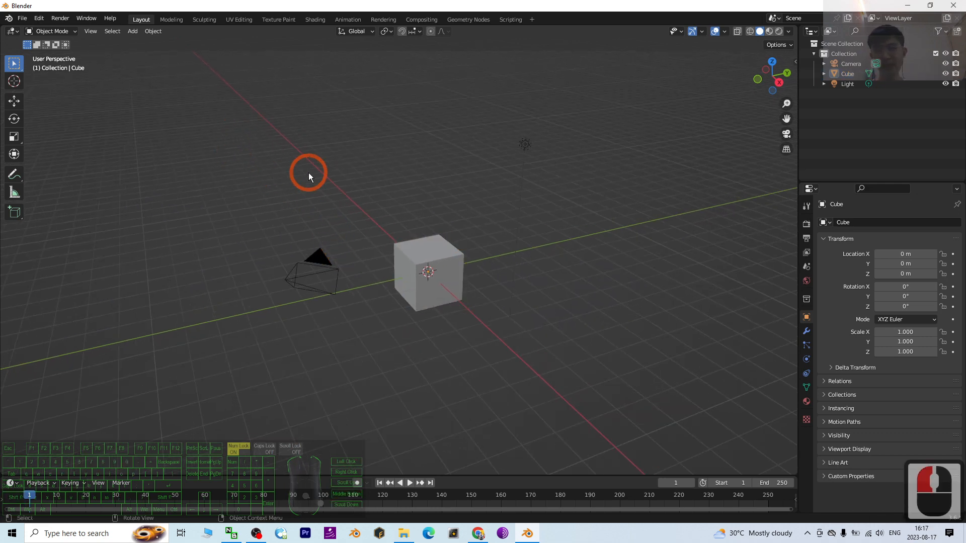
# Delete the default camera, light and cube, then add a new cube mesh
pyautogui.press('Delete')
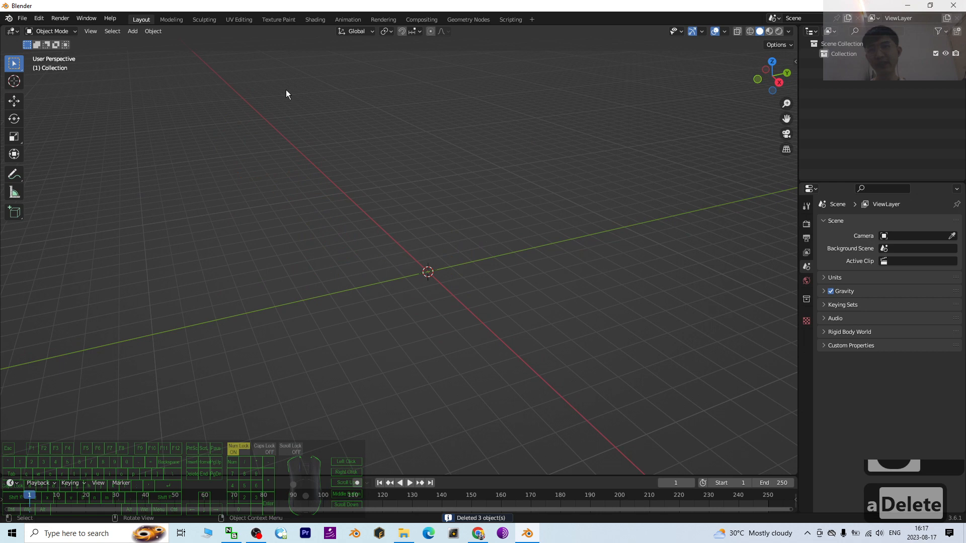
pyautogui.click(132, 31)
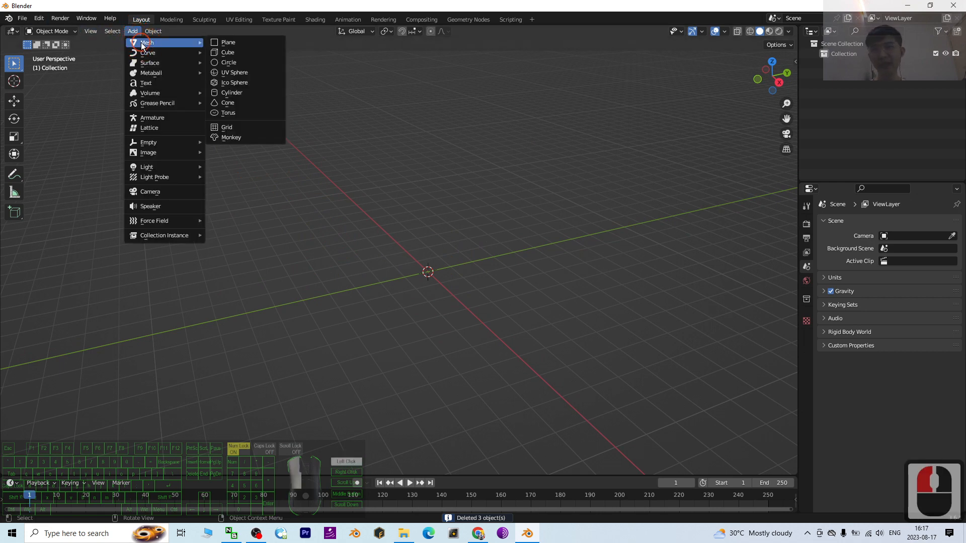
pyautogui.click(227, 51)
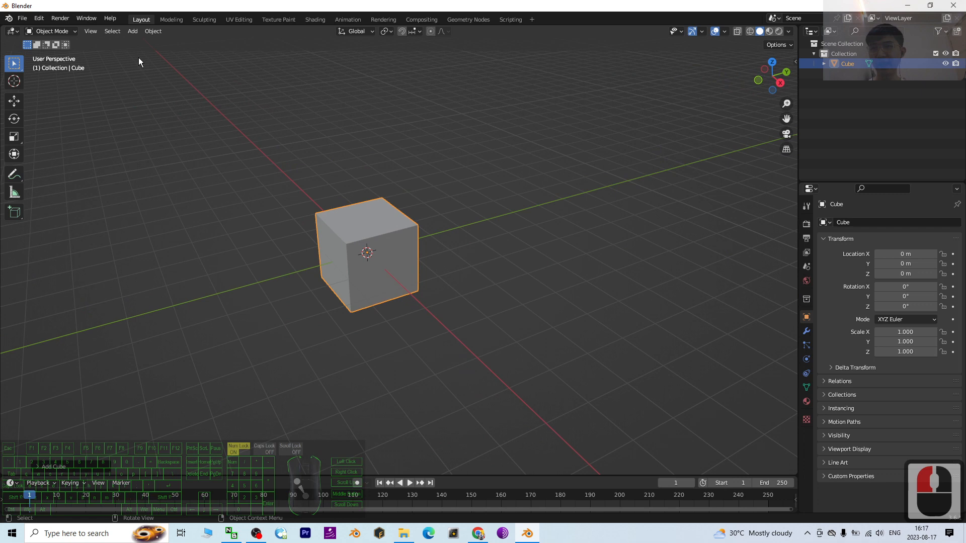
# Add a cylinder, move it along X to about 4.38 m and scale it to roughly 0.14
pyautogui.click(132, 31)
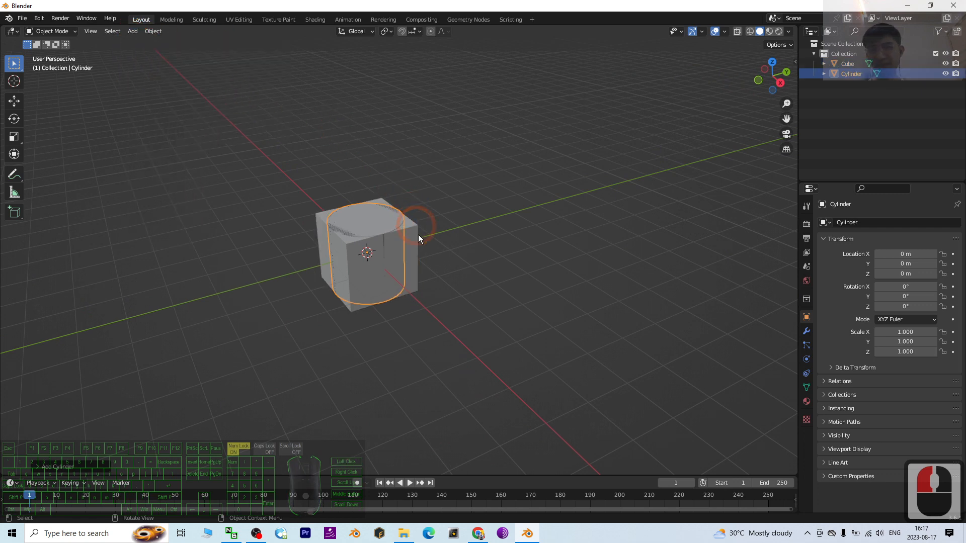
pyautogui.press('g')
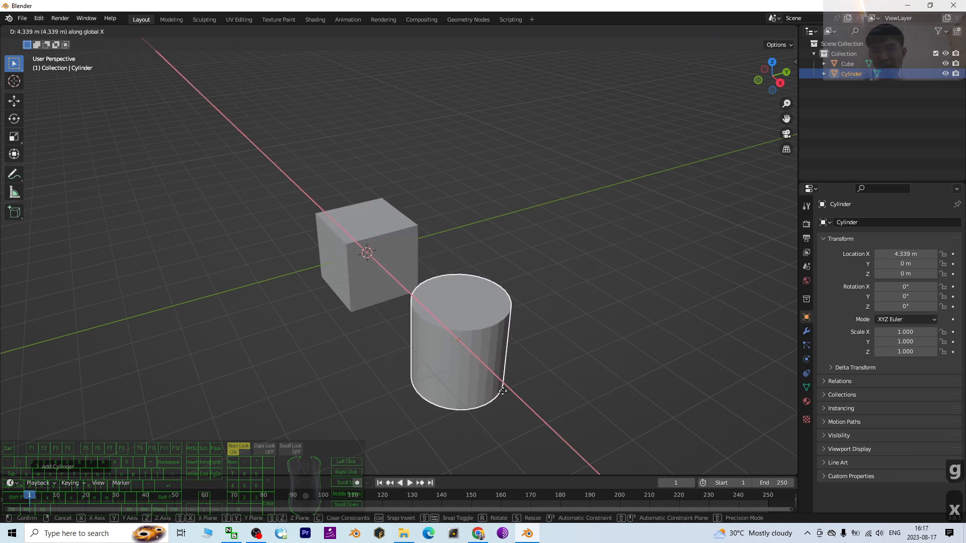
pyautogui.press('s')
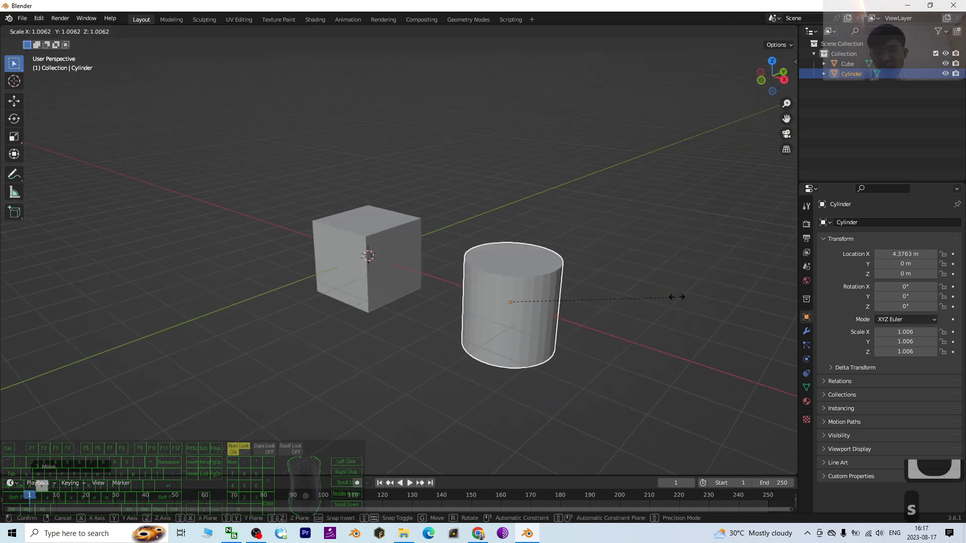
pyautogui.click(569, 320)
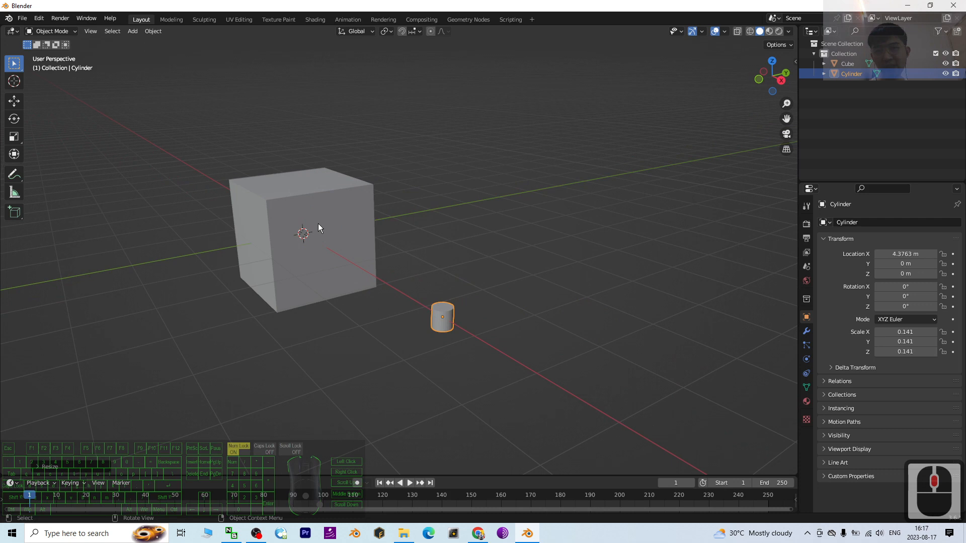
pyautogui.moveTo(429, 280)
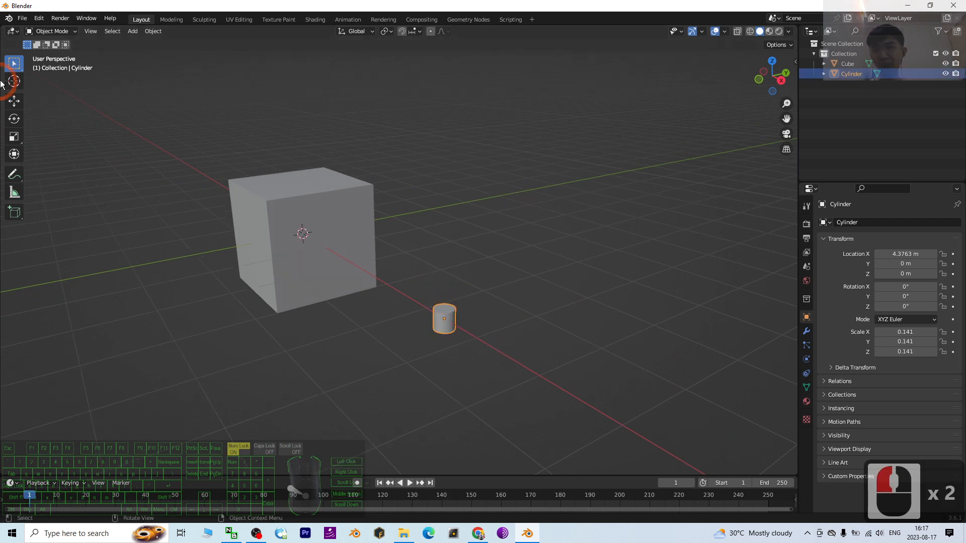
# Stretch the cylinder to about 1.86 Z scale and rotate it roughly -90° around Y
pyautogui.click(14, 136)
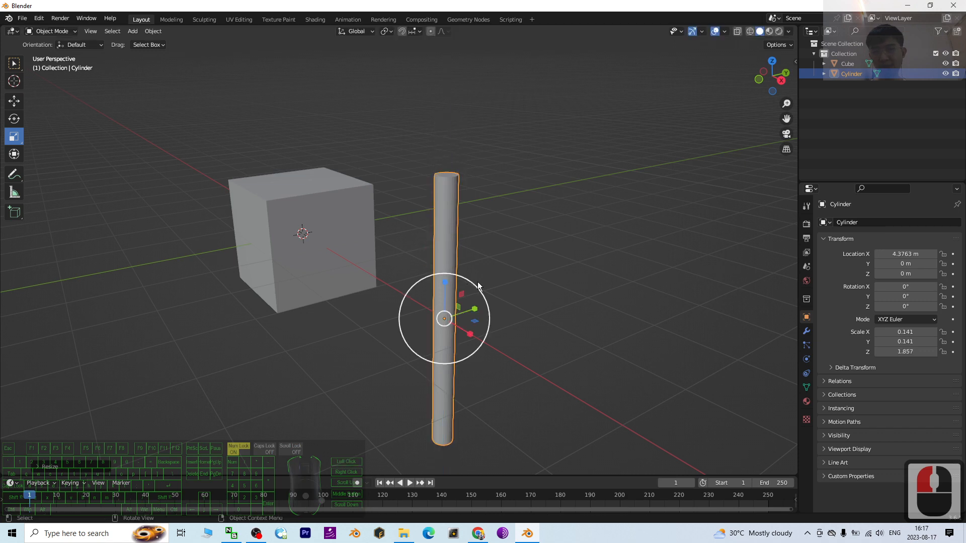
pyautogui.click(14, 119)
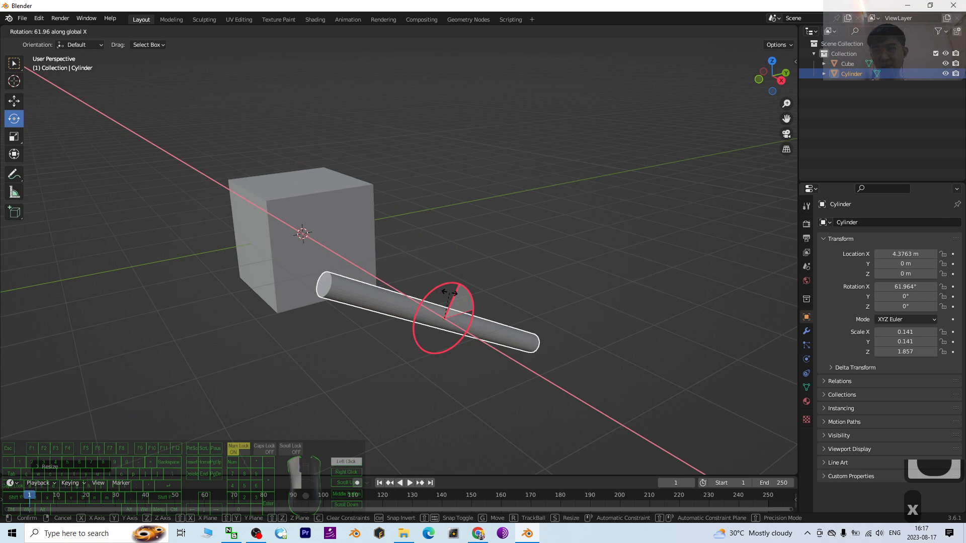
pyautogui.press('y')
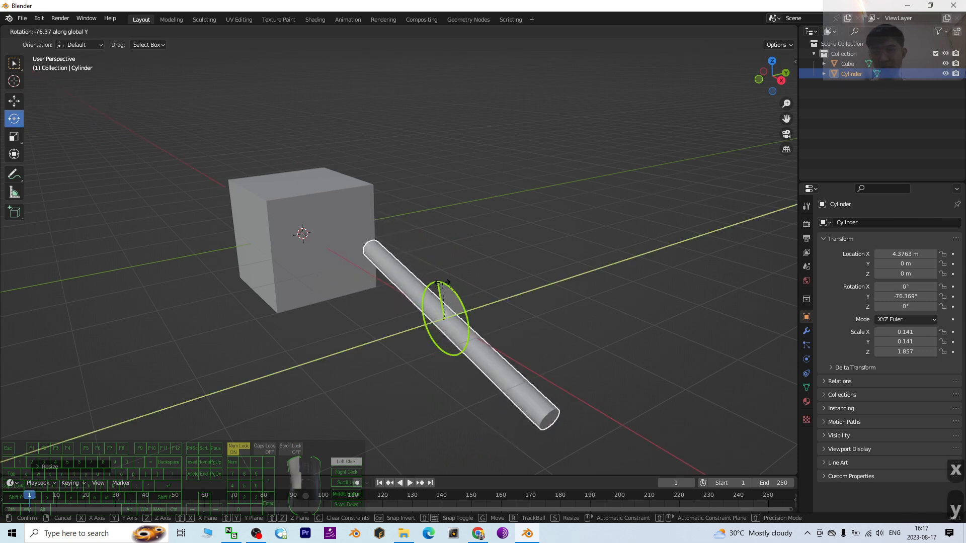
pyautogui.moveTo(422, 240)
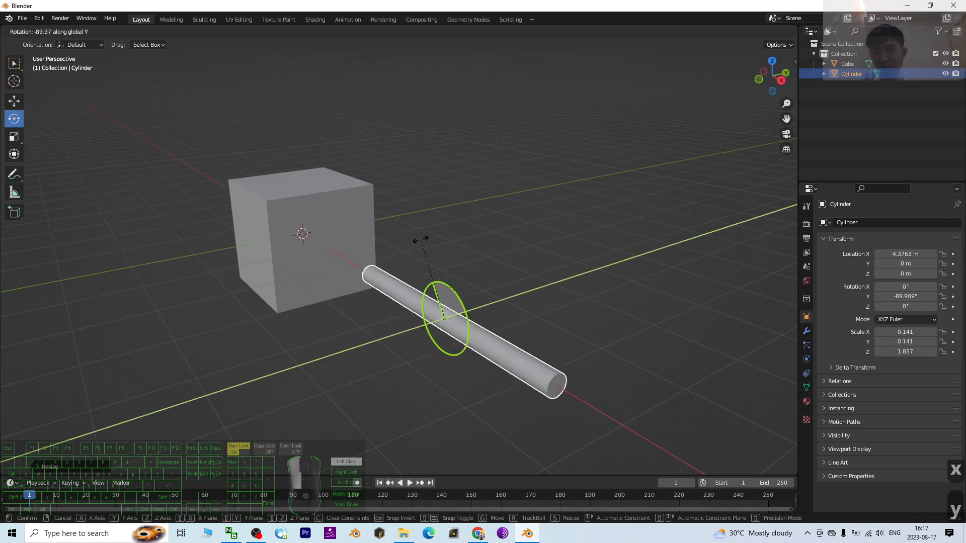
pyautogui.click(675, 378)
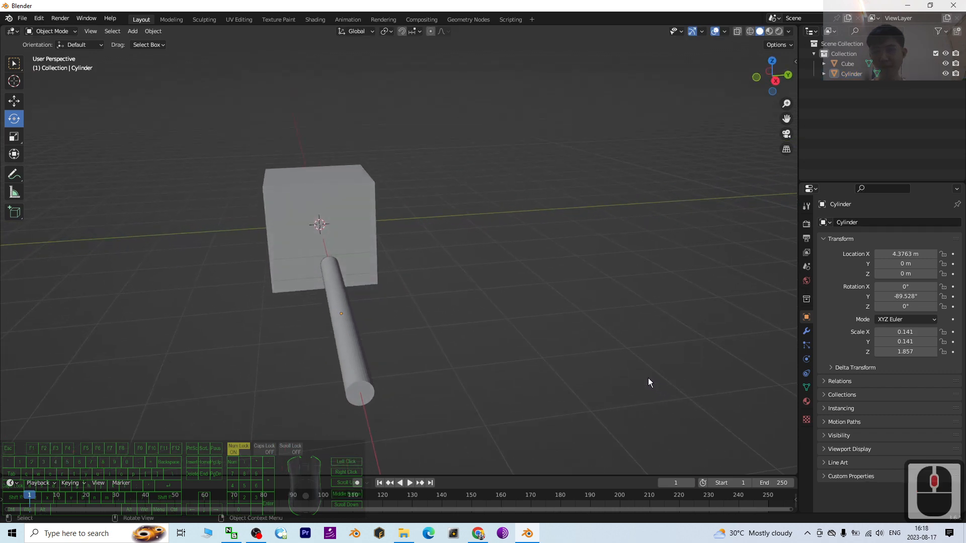
# Select the cylinder rod and switch to the Move tool to push it into the cube
pyautogui.click(356, 363)
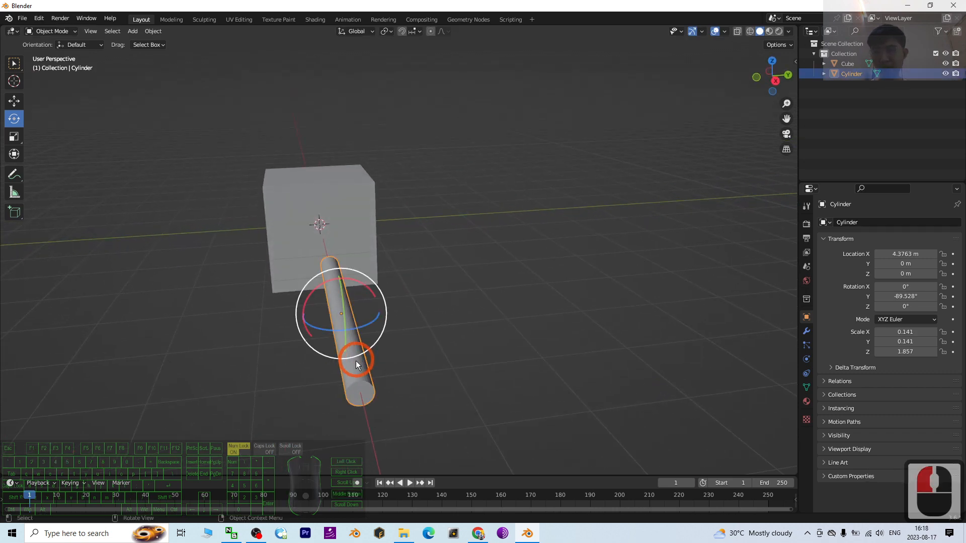
pyautogui.click(14, 102)
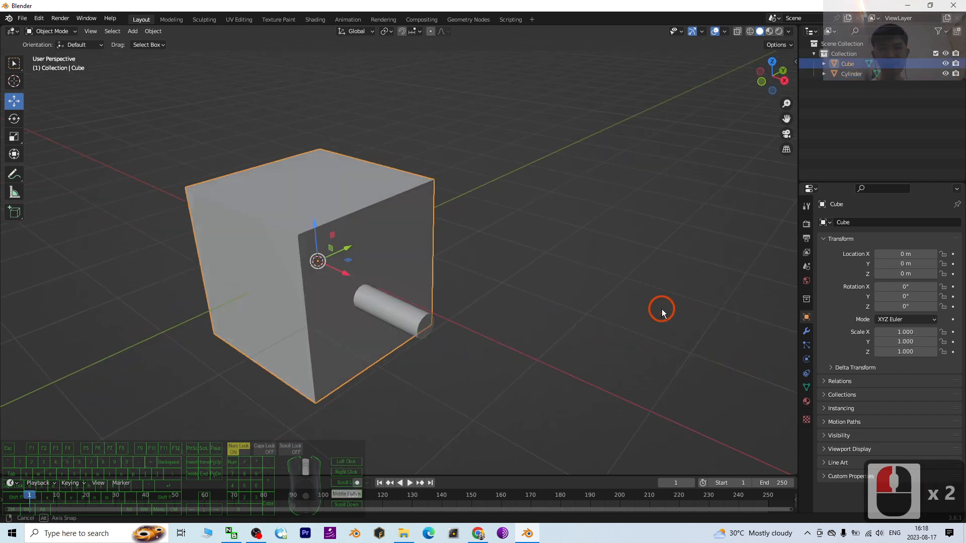
# Add a Boolean Difference modifier to the cube with the cylinder as cutting object
pyautogui.click(807, 332)
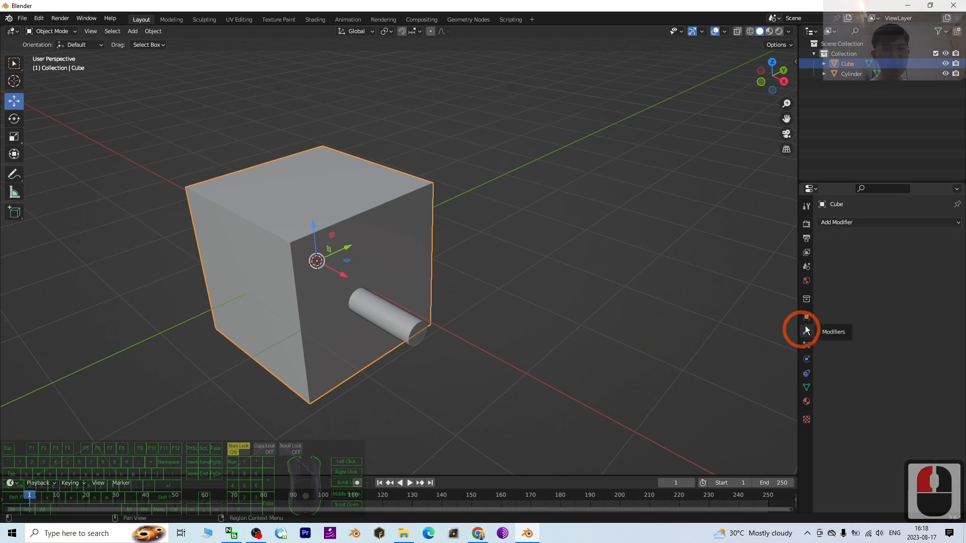
pyautogui.click(862, 222)
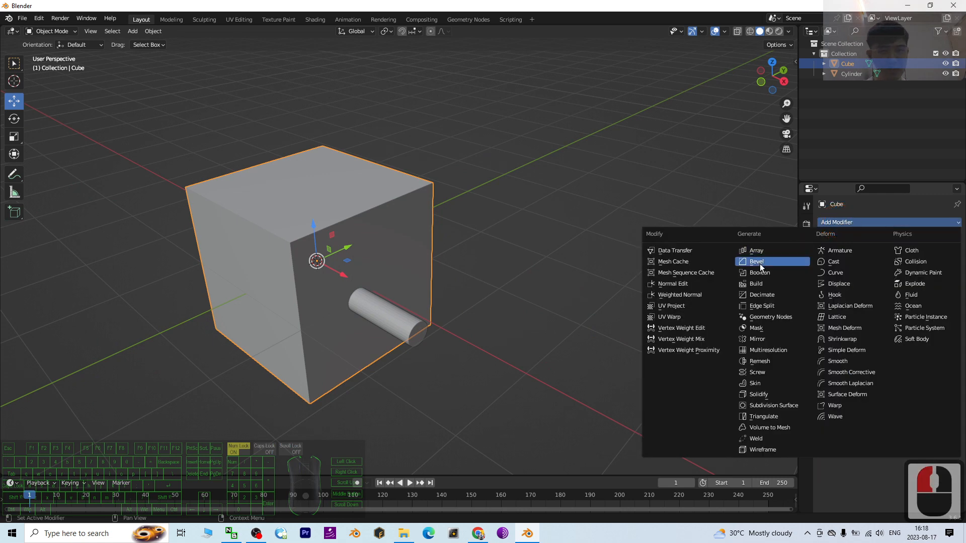
pyautogui.click(759, 272)
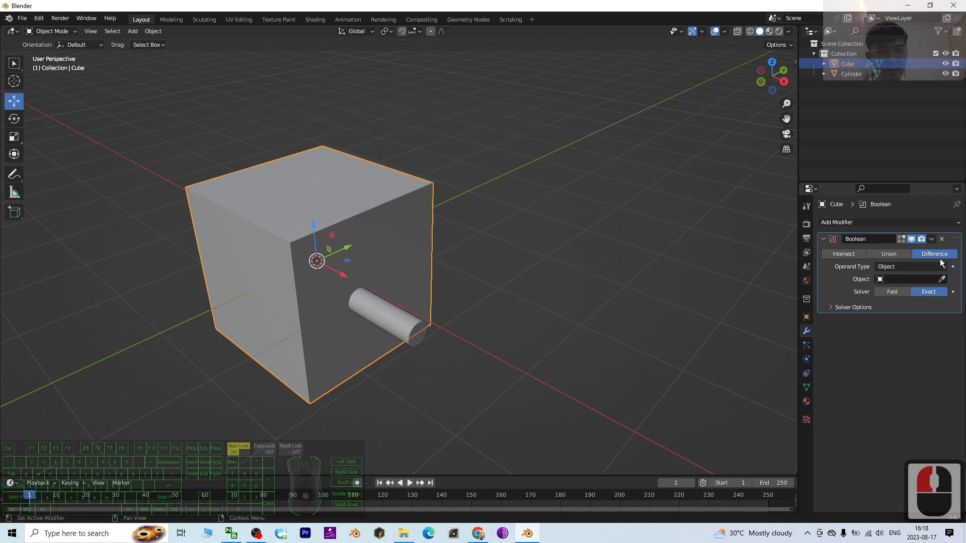
pyautogui.click(881, 280)
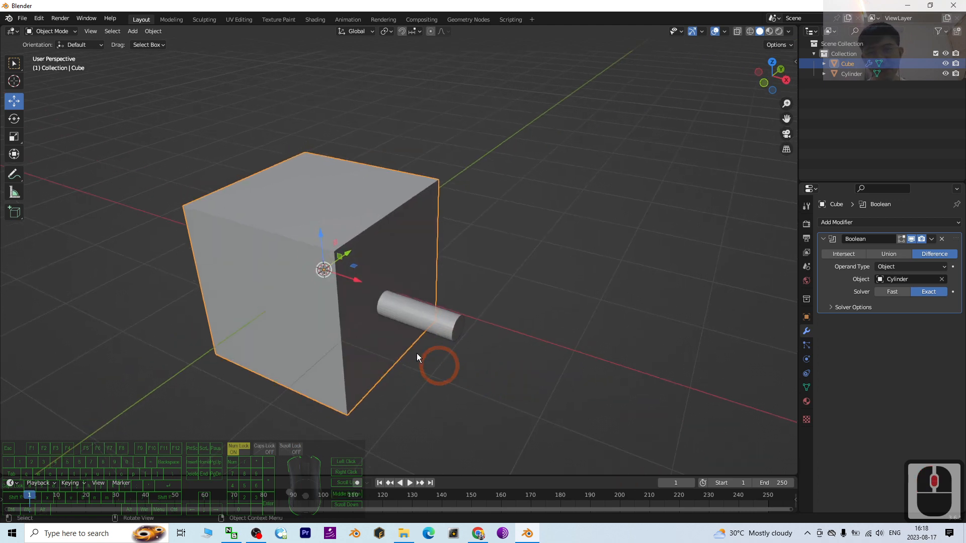
# Select the cylinder rod to move it clear of the new hole
pyautogui.click(596, 304)
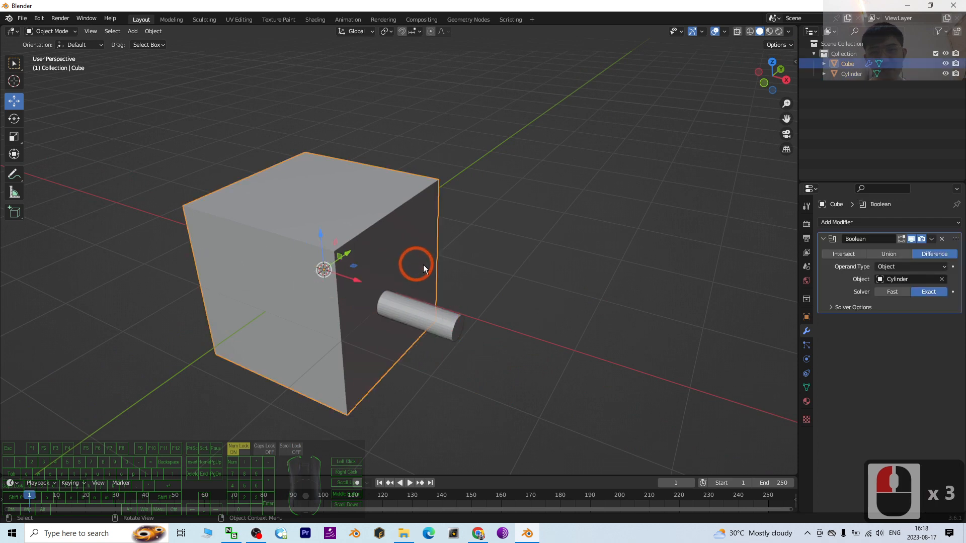
pyautogui.click(931, 239)
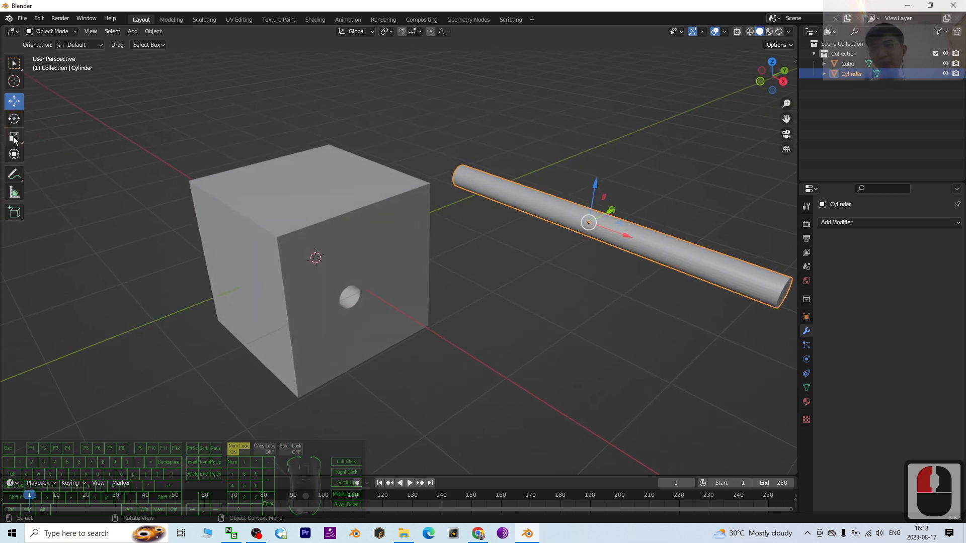
# Rotate the rod so it slants diagonally through the cube's top edge
pyautogui.click(13, 119)
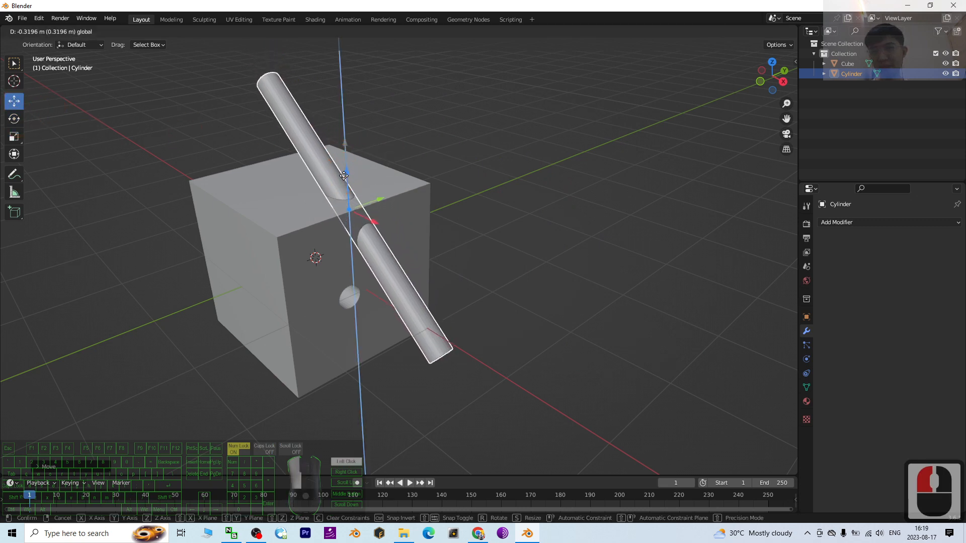
pyautogui.click(538, 252)
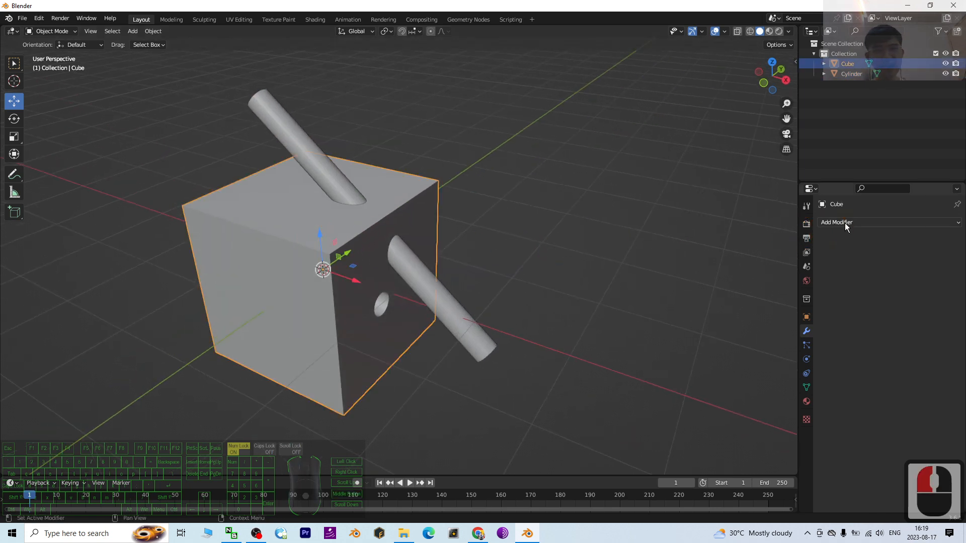
# Reposition the cylinder so it passes through the cube's side
pyautogui.click(836, 222)
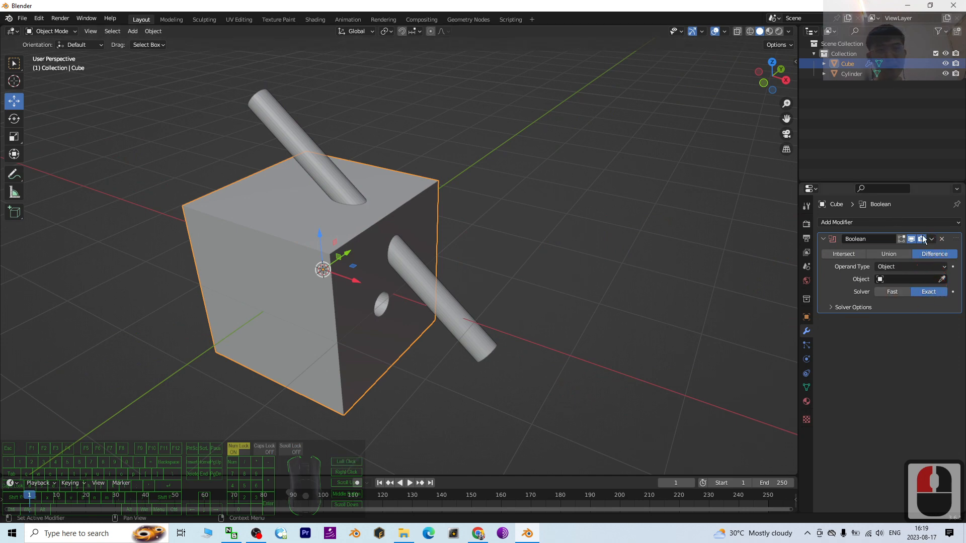
pyautogui.click(911, 239)
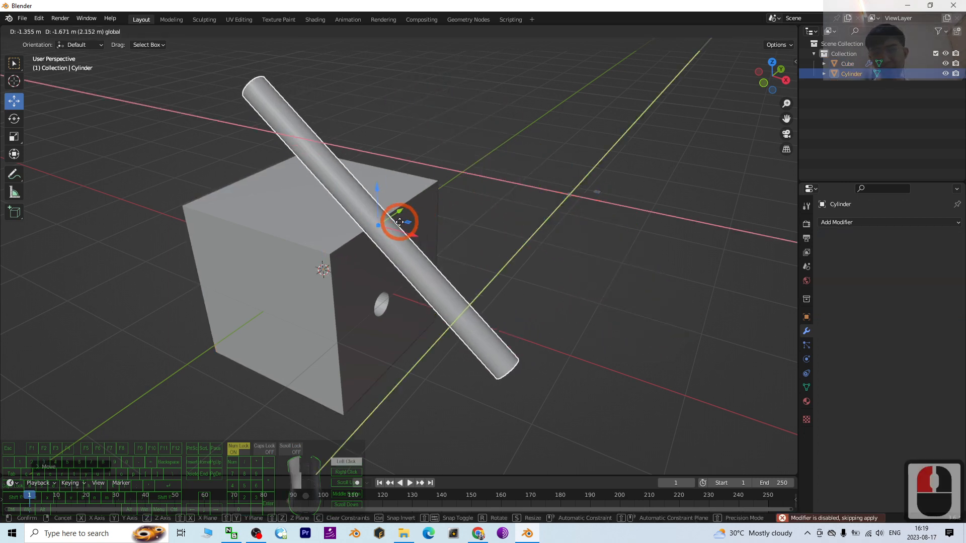
pyautogui.click(379, 188)
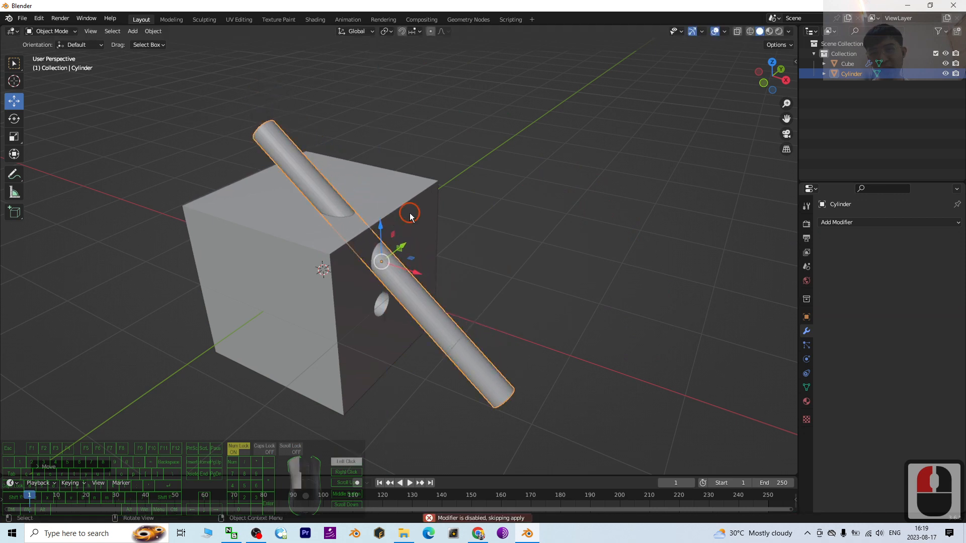
# Eyedropper the cylinder into the cube's Boolean Object field and apply the cut
pyautogui.click(932, 239)
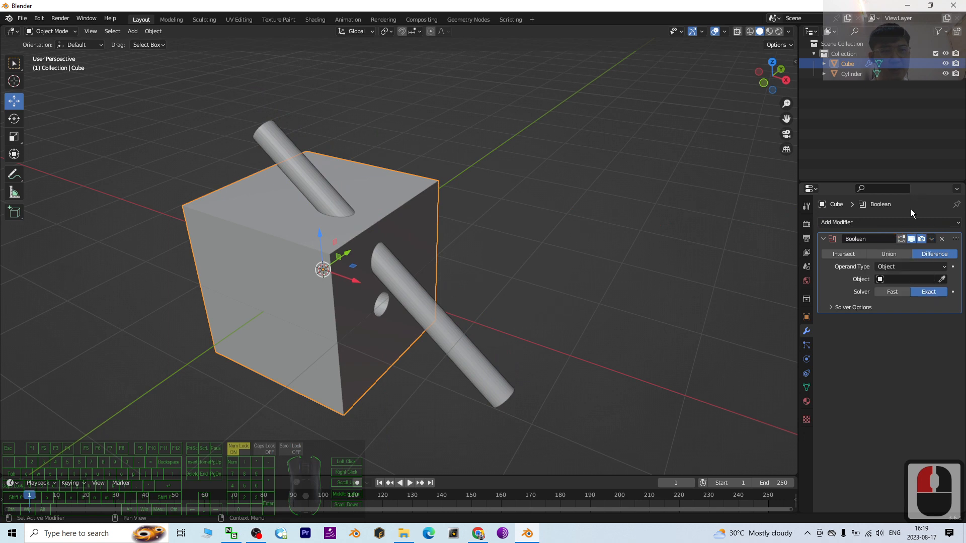
pyautogui.click(942, 279)
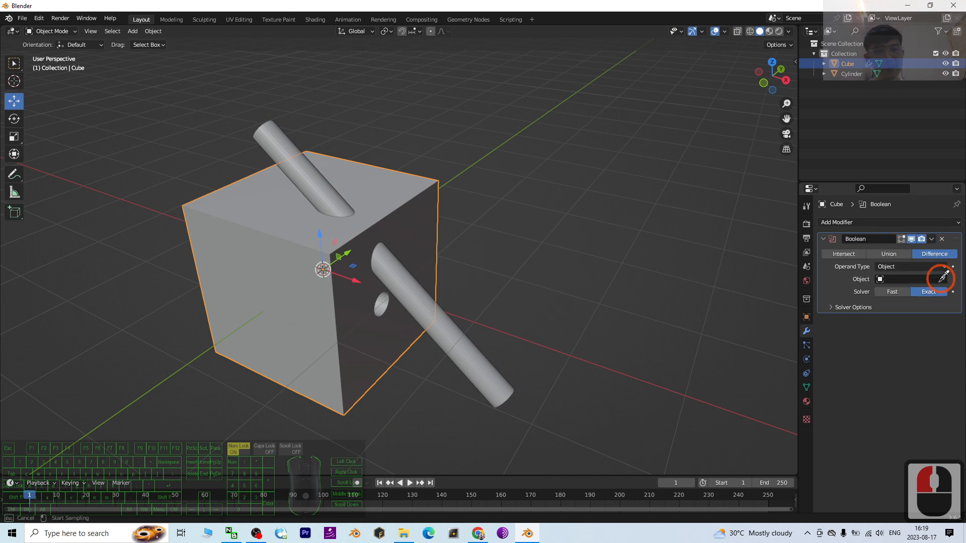
pyautogui.click(942, 279)
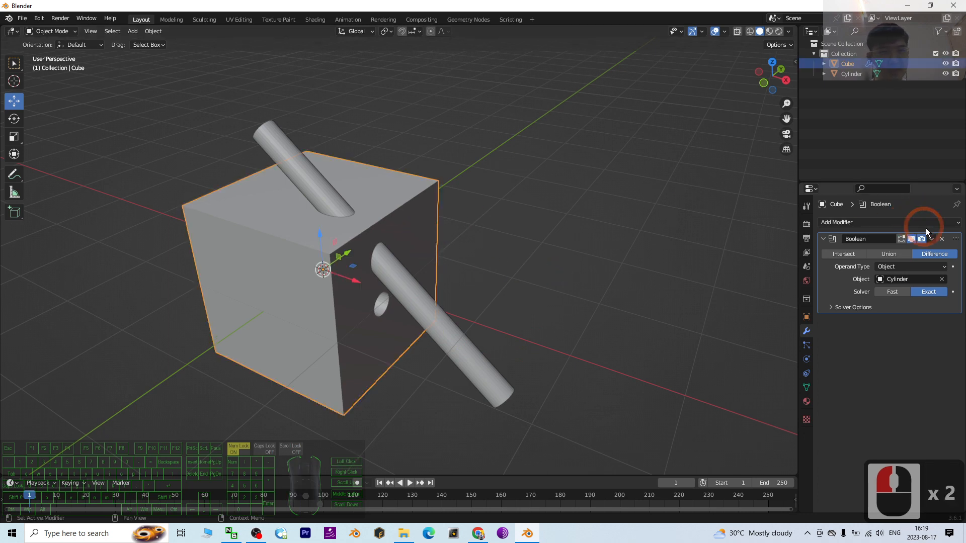
pyautogui.click(941, 239)
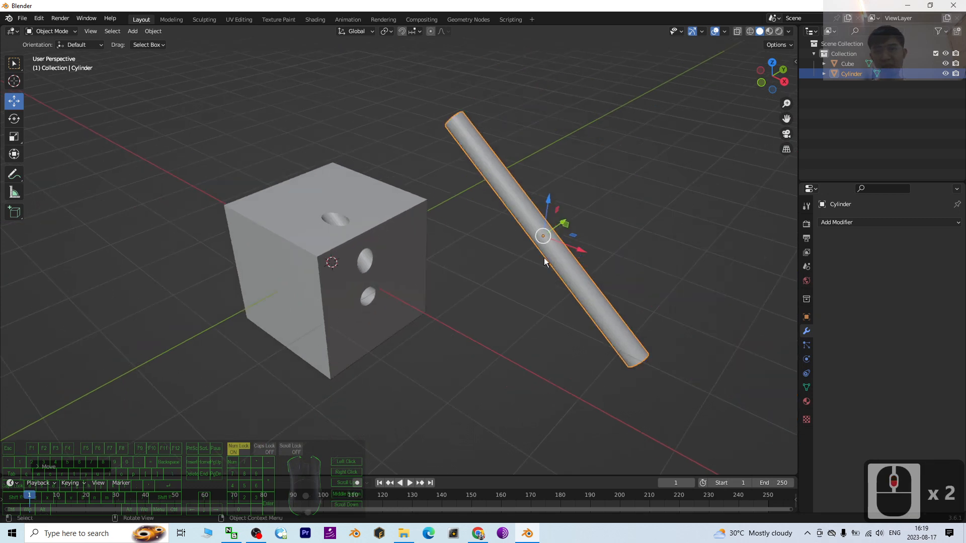
# Resize and rotate the cylinder so it lies horizontally across the cube's top back edge
pyautogui.press('s')
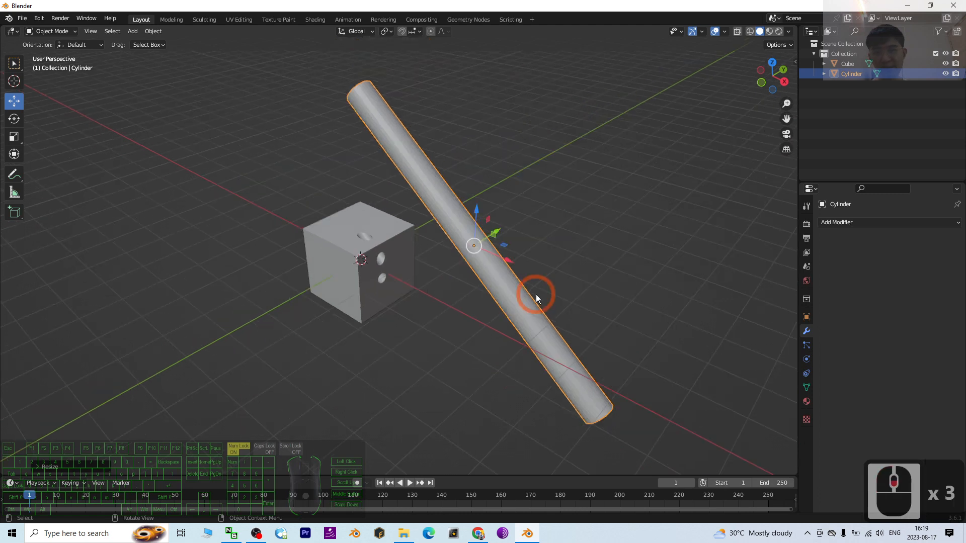
pyautogui.click(14, 118)
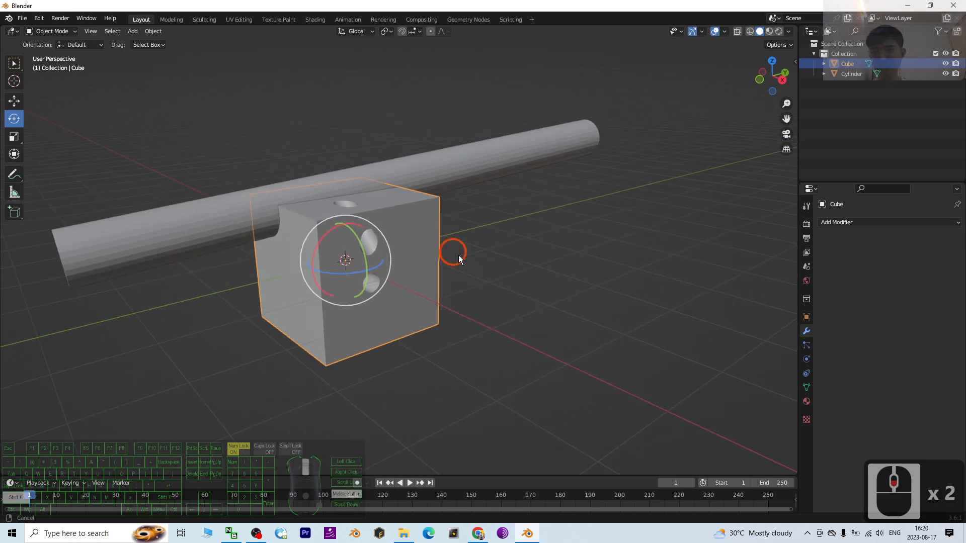
# Add a third Boolean modifier with Object operand type and eyedropper the cylinder
pyautogui.click(836, 222)
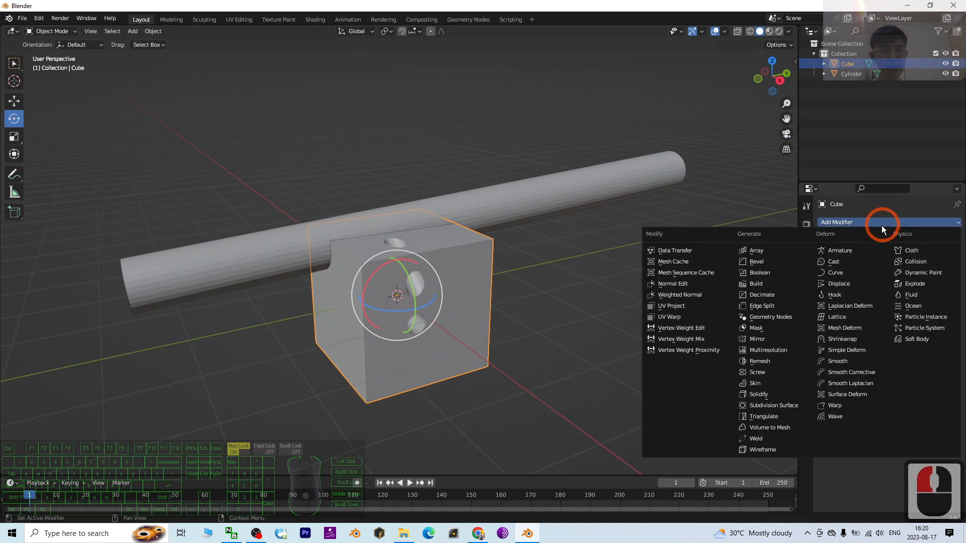
pyautogui.click(760, 272)
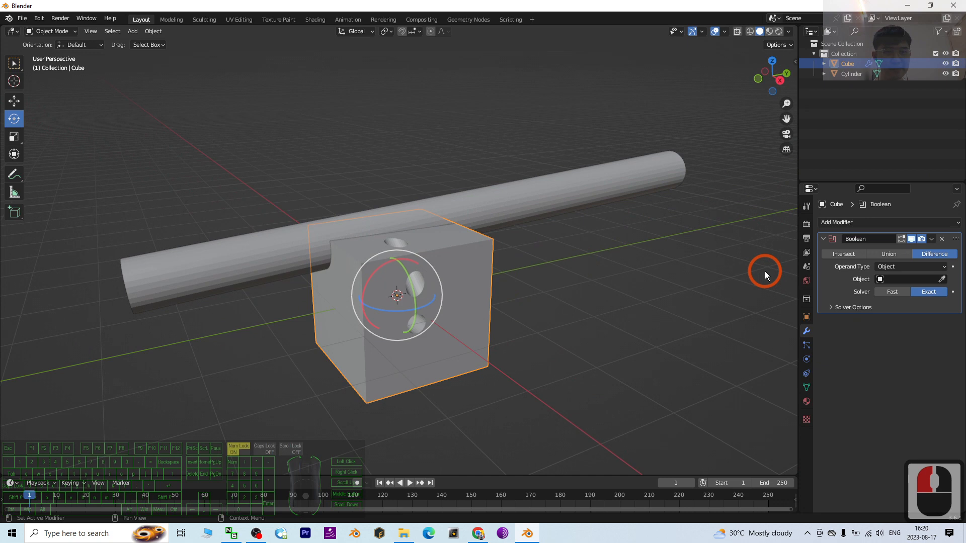
pyautogui.click(909, 267)
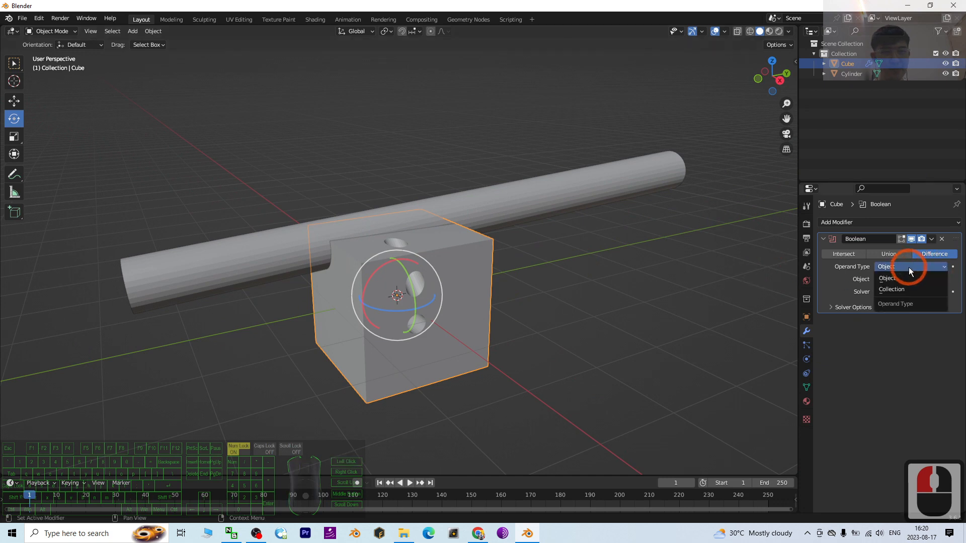
pyautogui.click(915, 279)
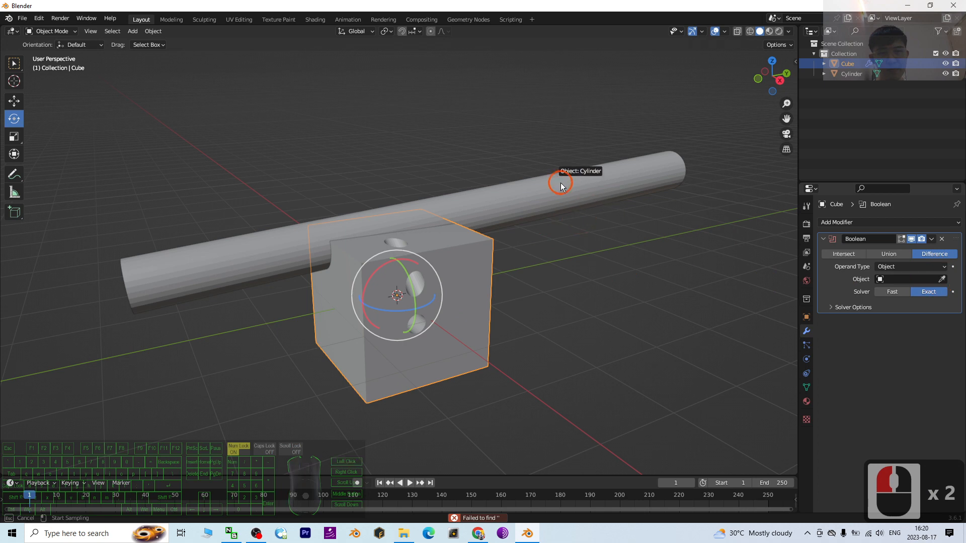
pyautogui.click(560, 187)
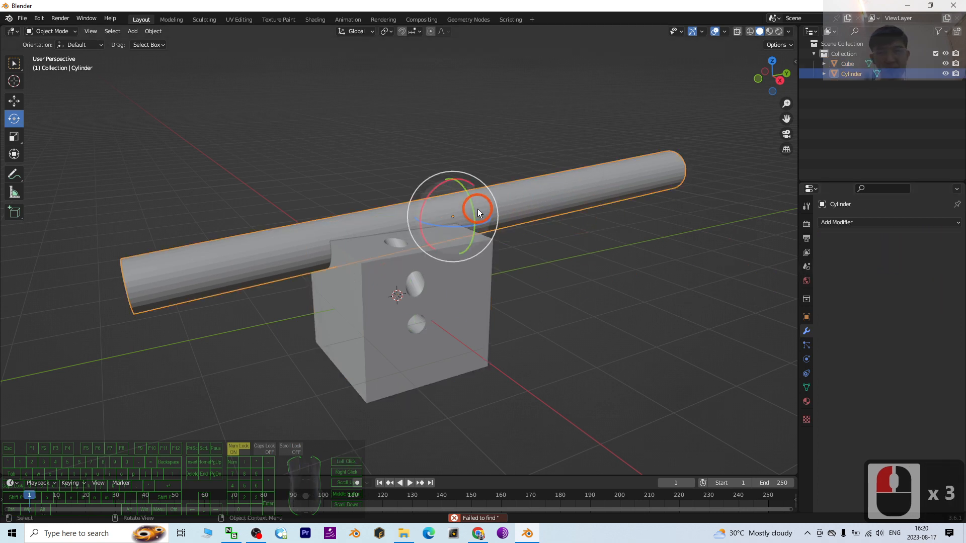
# Grab and move the cylinder rod clear to reveal the groove along the cube's top edge
pyautogui.press('g')
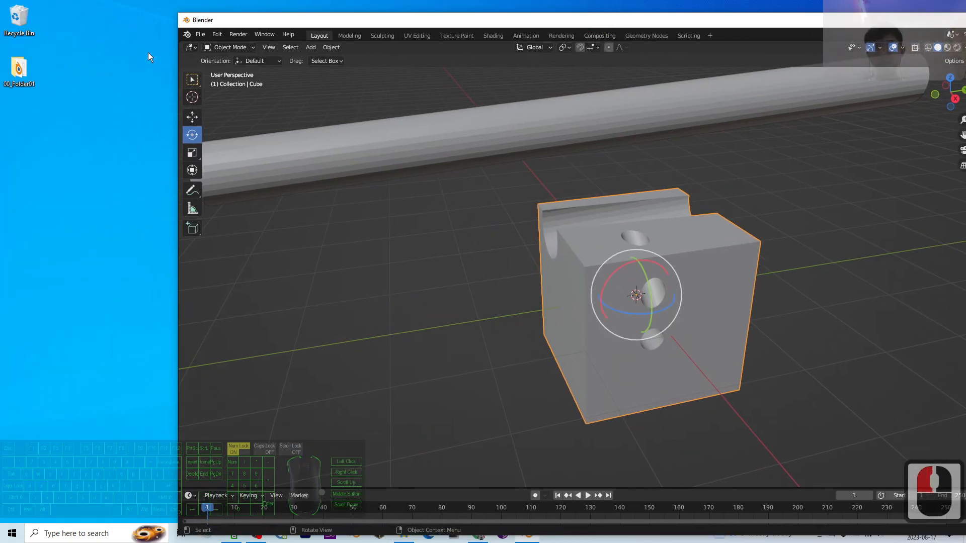
# Export the scene as FBX named 'cube with holes 01' with Path Mode set to Copy
pyautogui.click(200, 34)
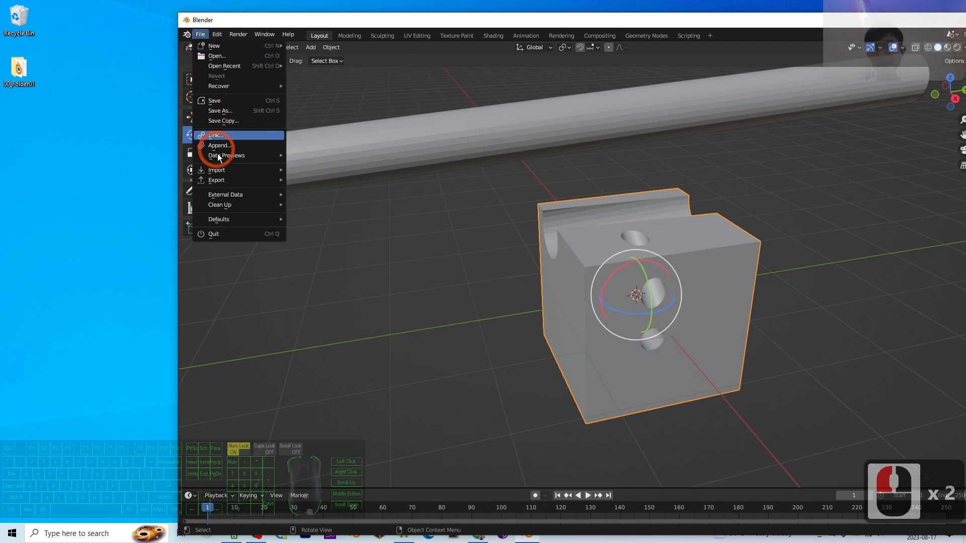
pyautogui.click(217, 180)
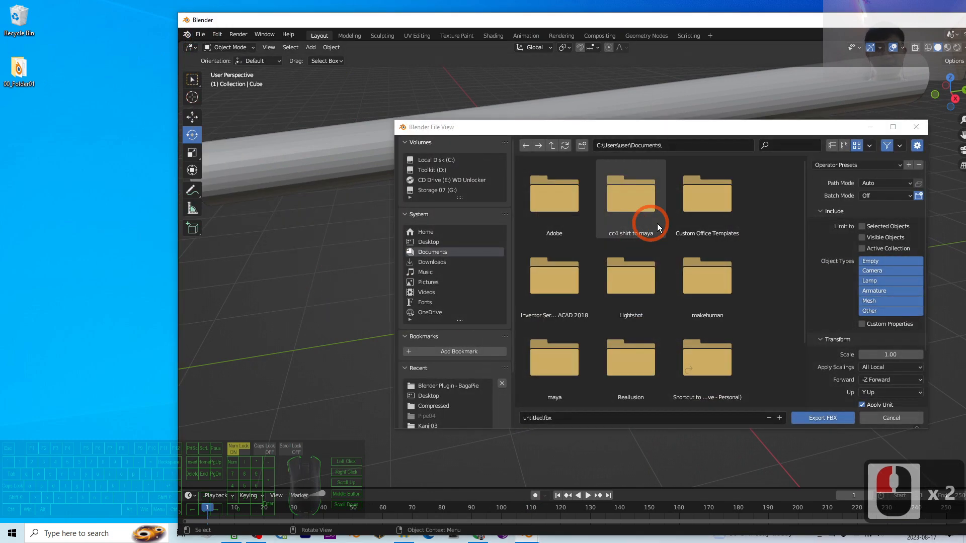
pyautogui.click(886, 183)
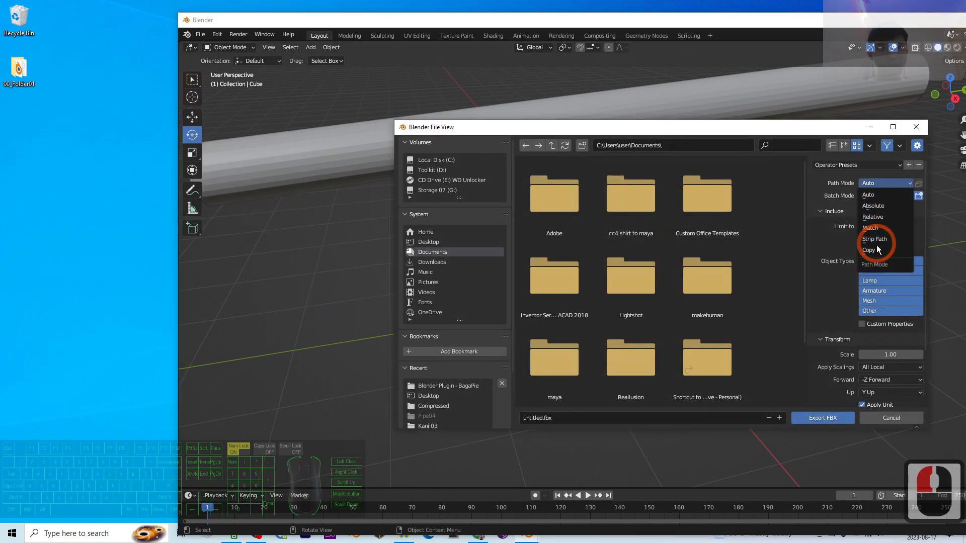
pyautogui.click(869, 250)
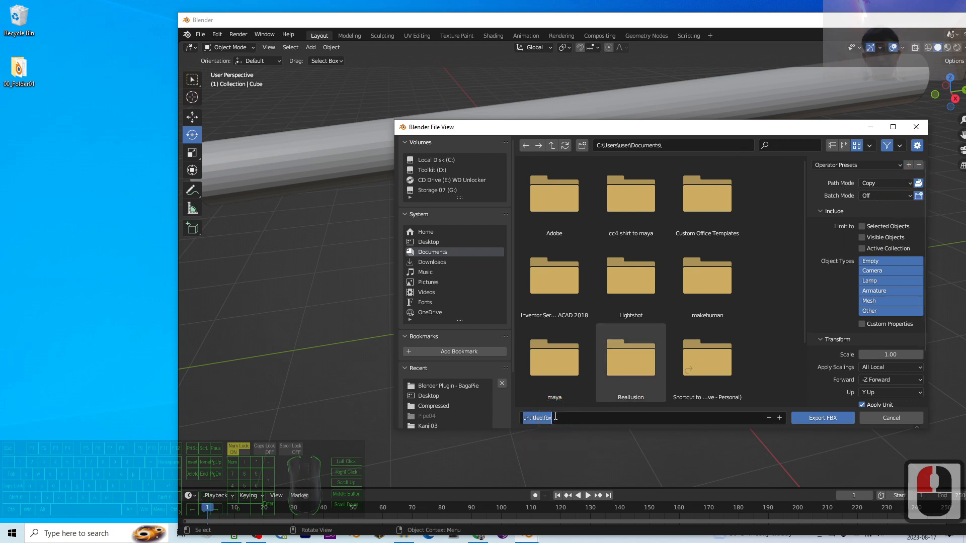
pyautogui.write('cube with ho')
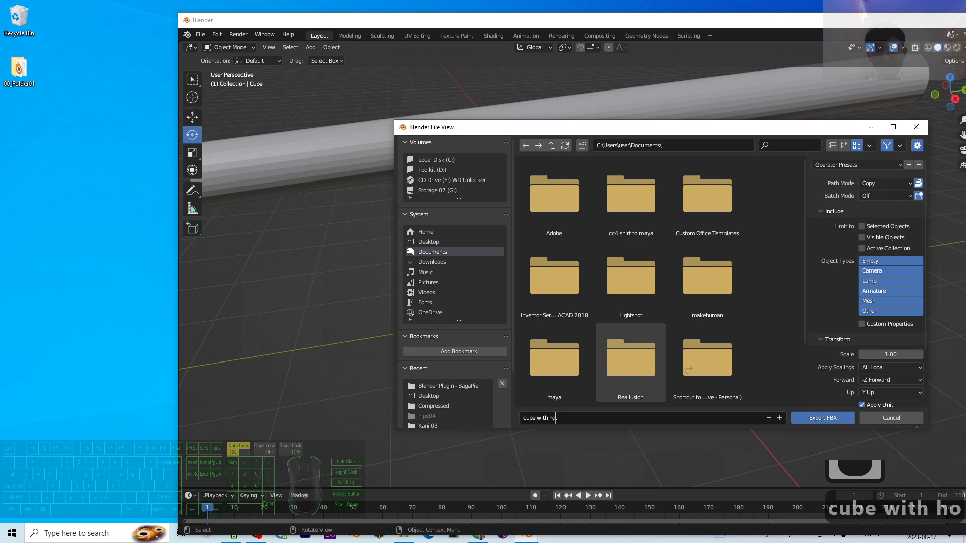
pyautogui.write('les 01')
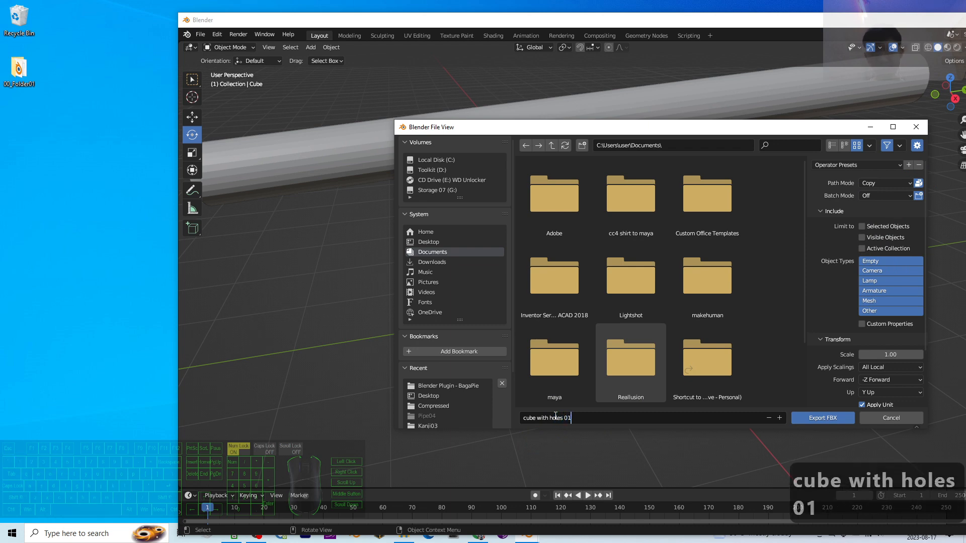
pyautogui.click(823, 417)
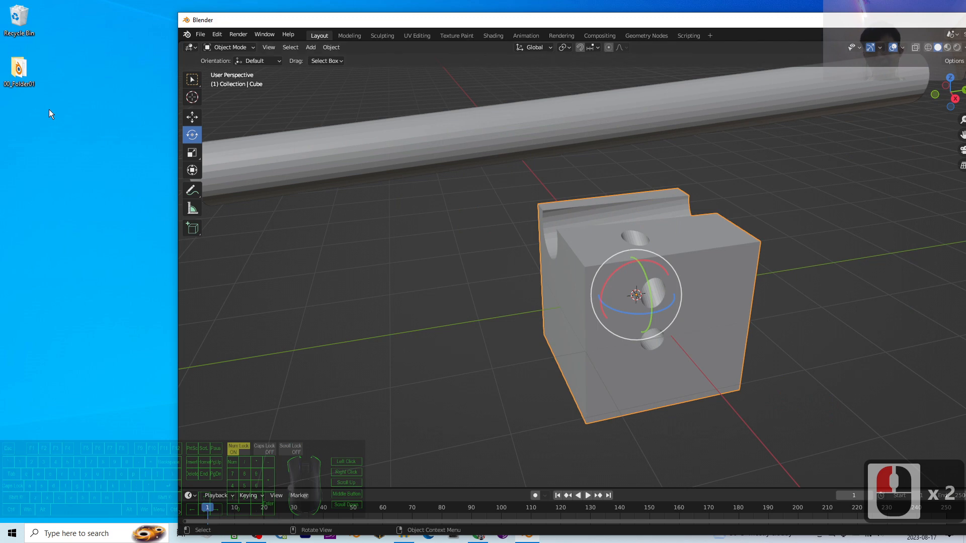
# Re-export 'cube with holes 01.fbx' with the save location switched to the Desktop
pyautogui.rightClick(49, 113)
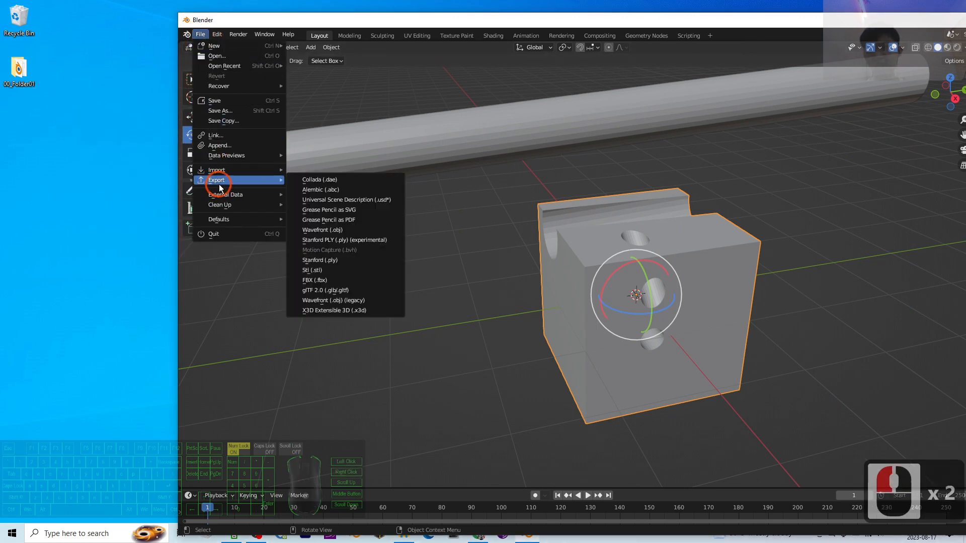
pyautogui.click(314, 280)
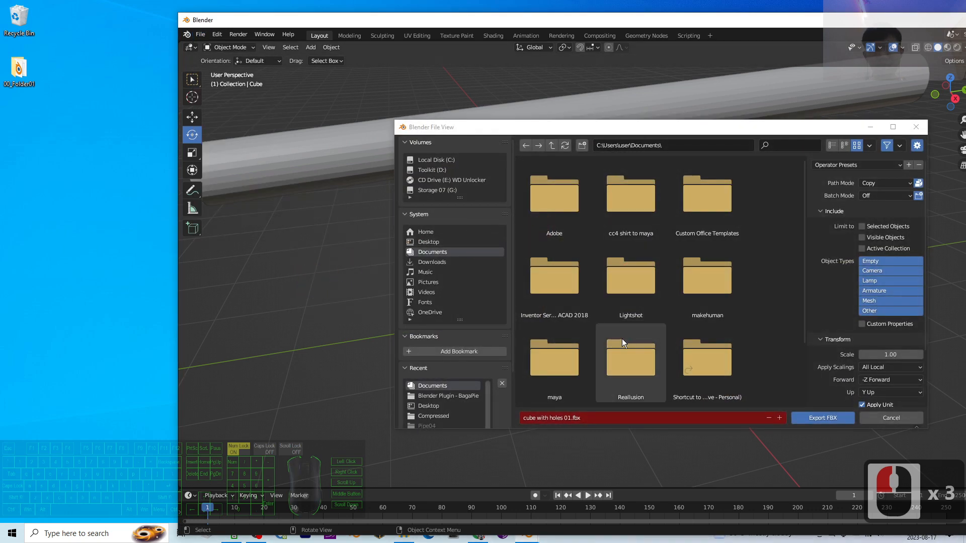
pyautogui.click(428, 242)
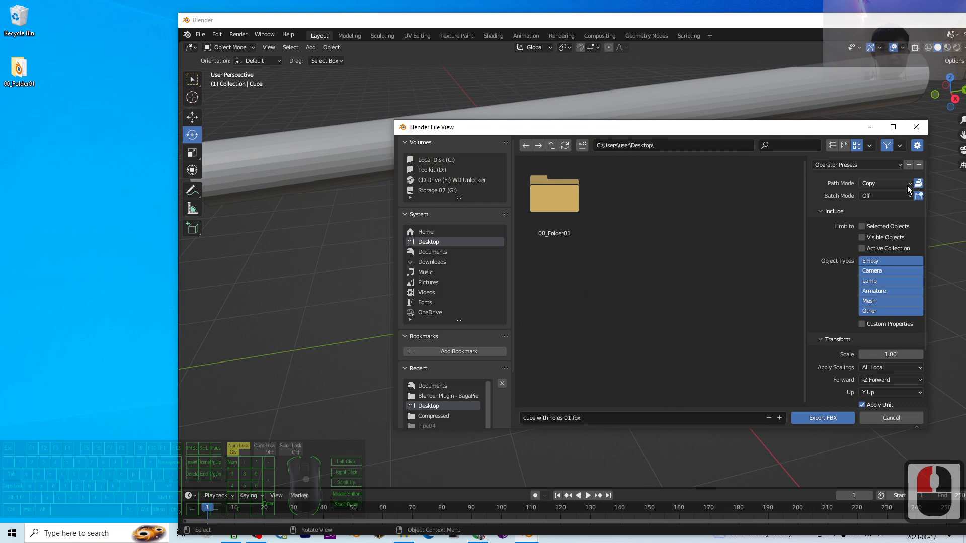
pyautogui.click(822, 418)
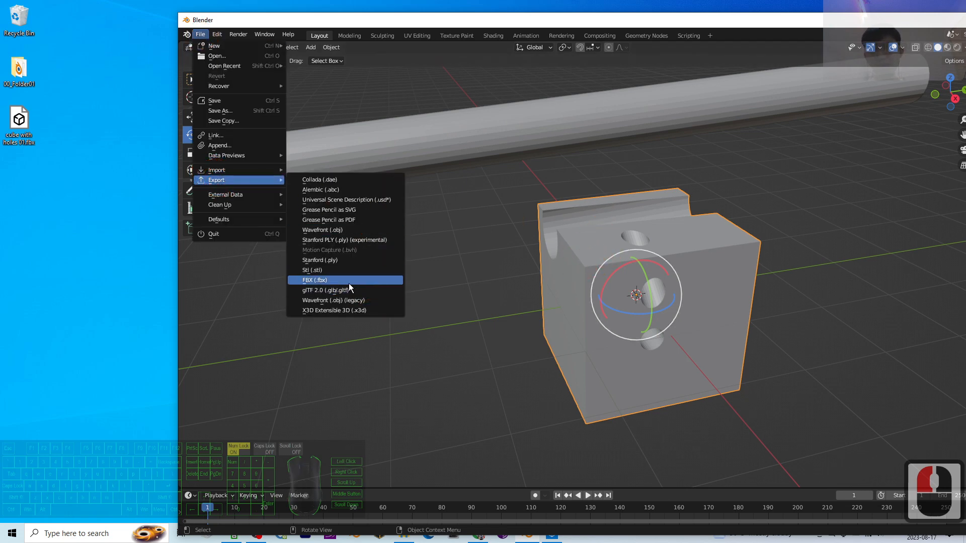
# Limit a new FBX export to selected objects, then close its window
pyautogui.click(314, 280)
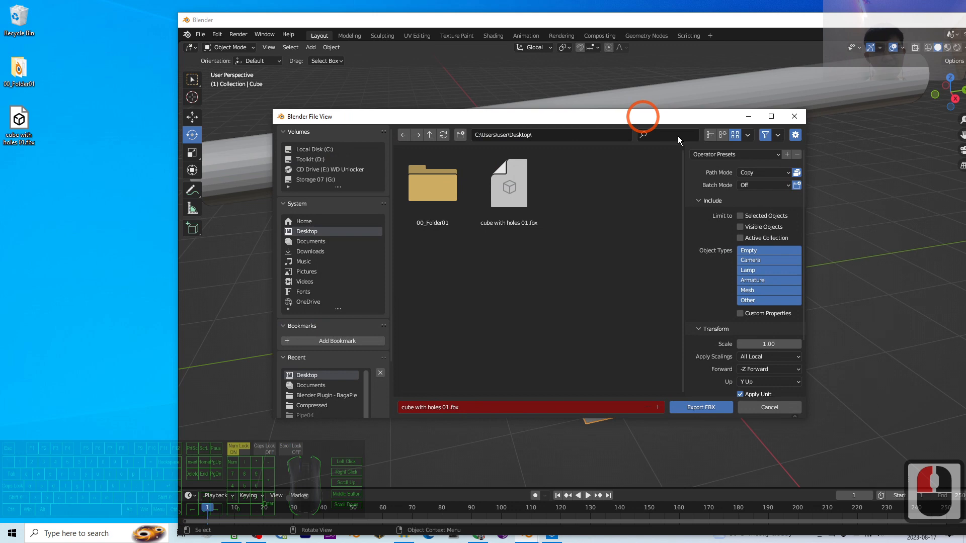
pyautogui.click(740, 216)
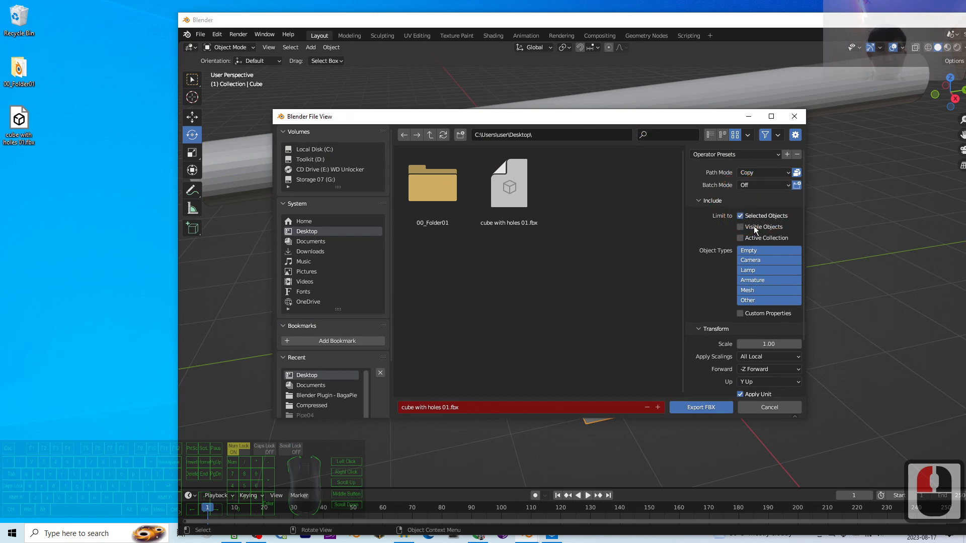
pyautogui.click(700, 407)
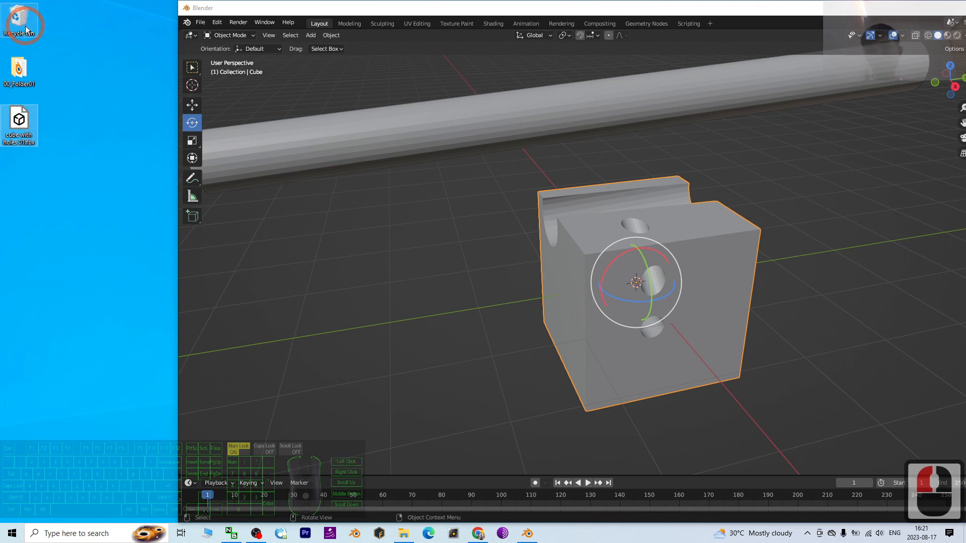
# Save a COLLADA export 'cube with hole 01.dae' to the Desktop, then switch to the second Blender window
pyautogui.click(200, 23)
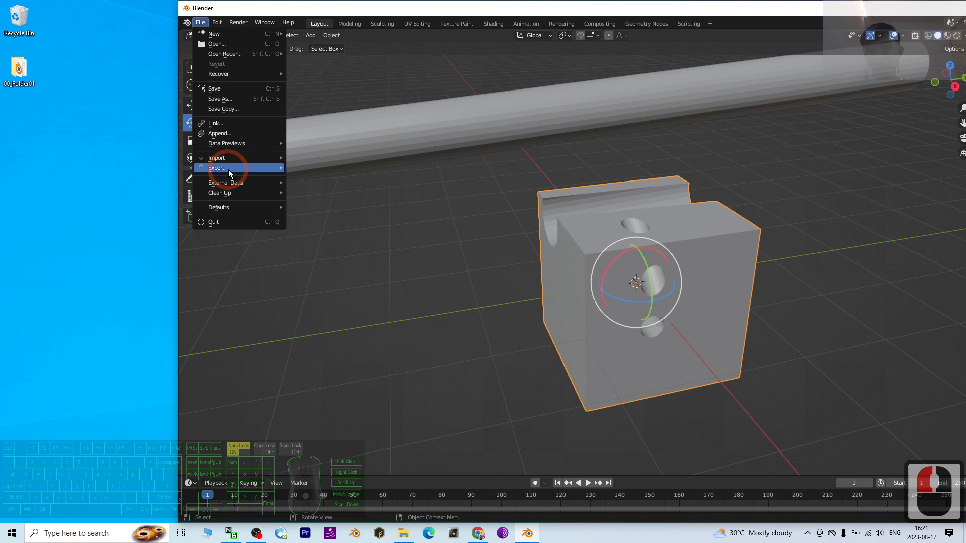
pyautogui.click(217, 168)
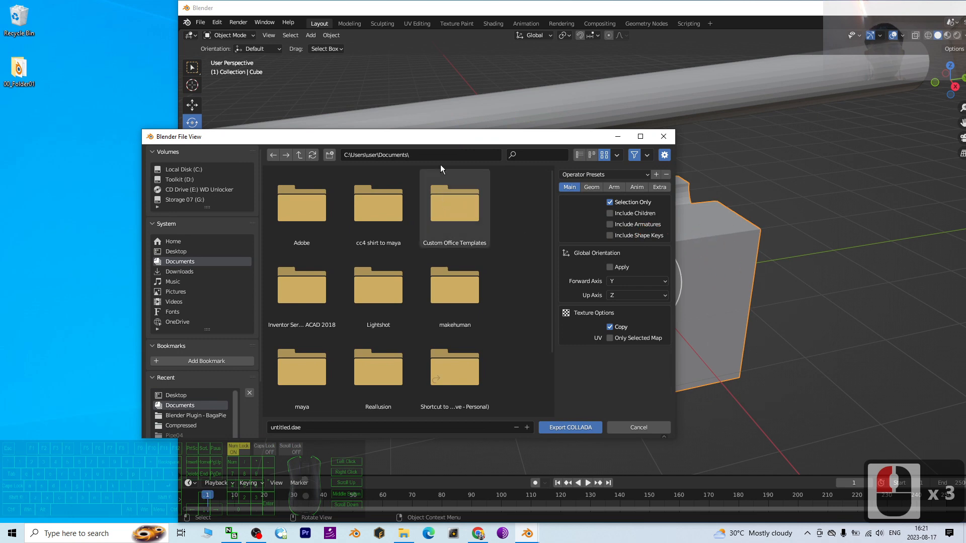
pyautogui.click(245, 236)
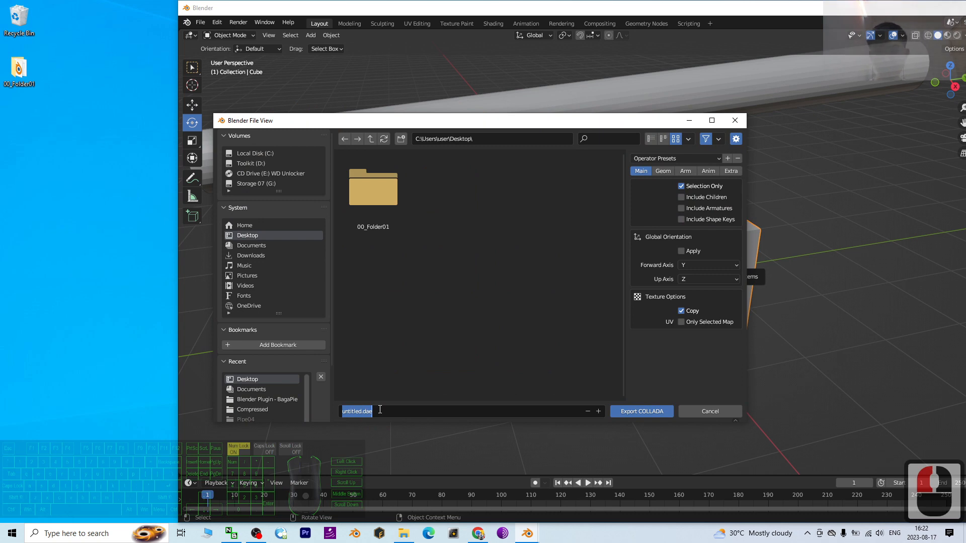
pyautogui.write('cube with ho')
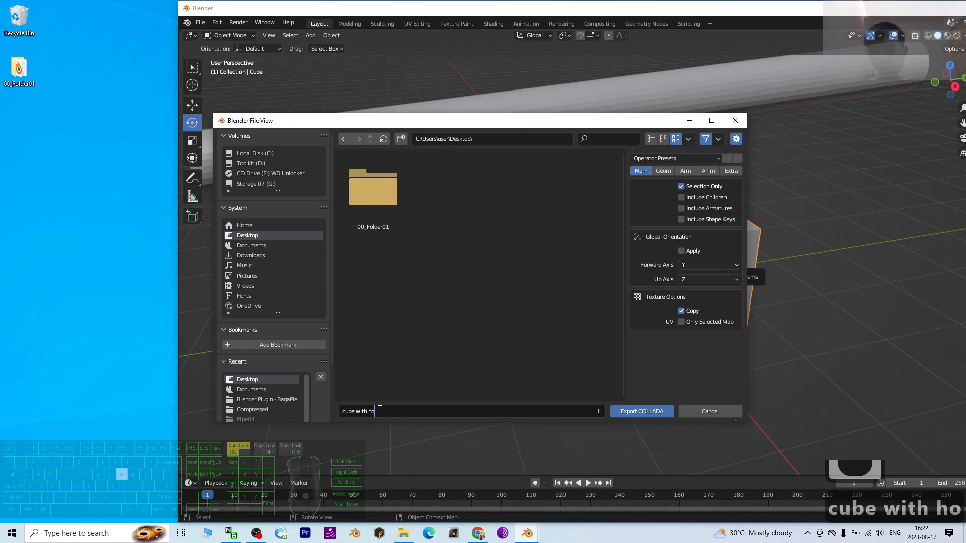
pyautogui.write('le 01')
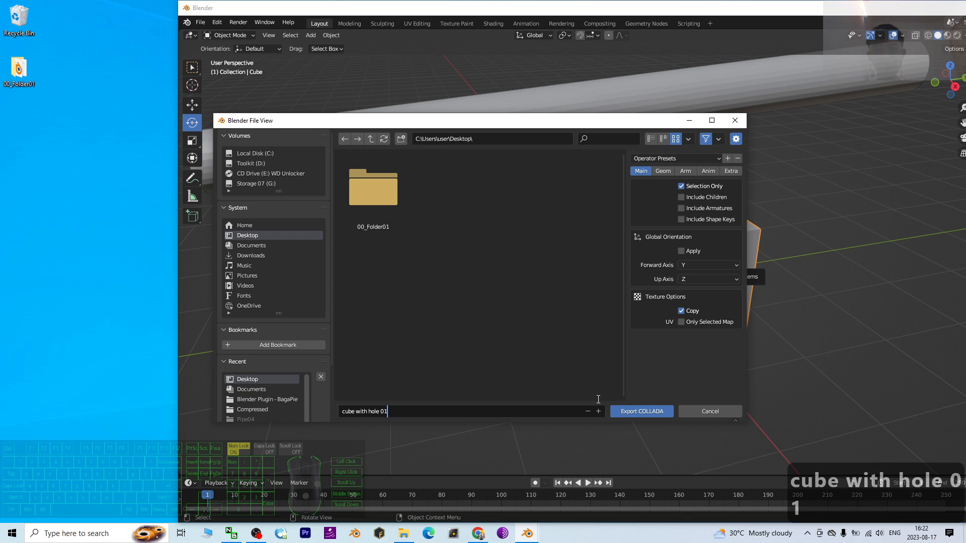
pyautogui.click(640, 411)
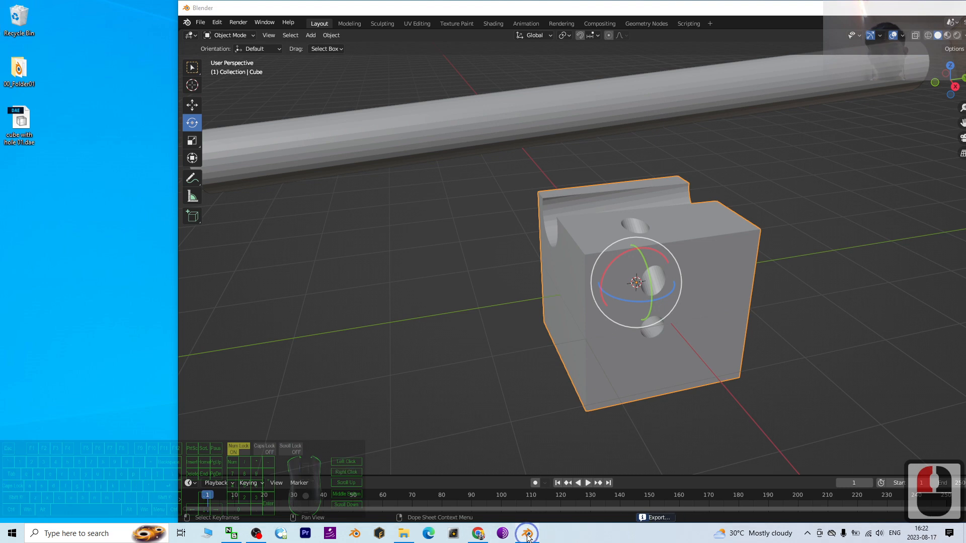
pyautogui.click(525, 533)
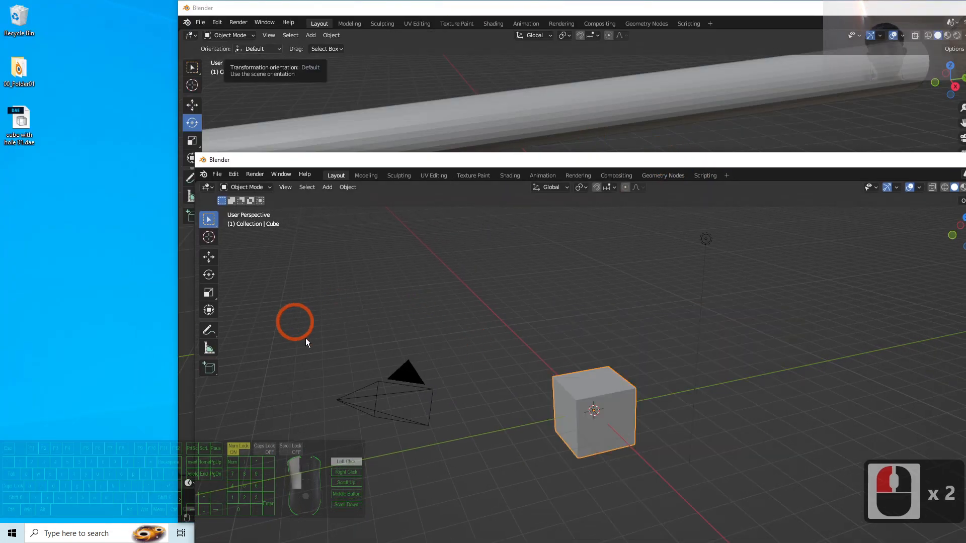
# Delete the default objects and import 'cube with hole 01.dae' from the Desktop
pyautogui.press('Delete')
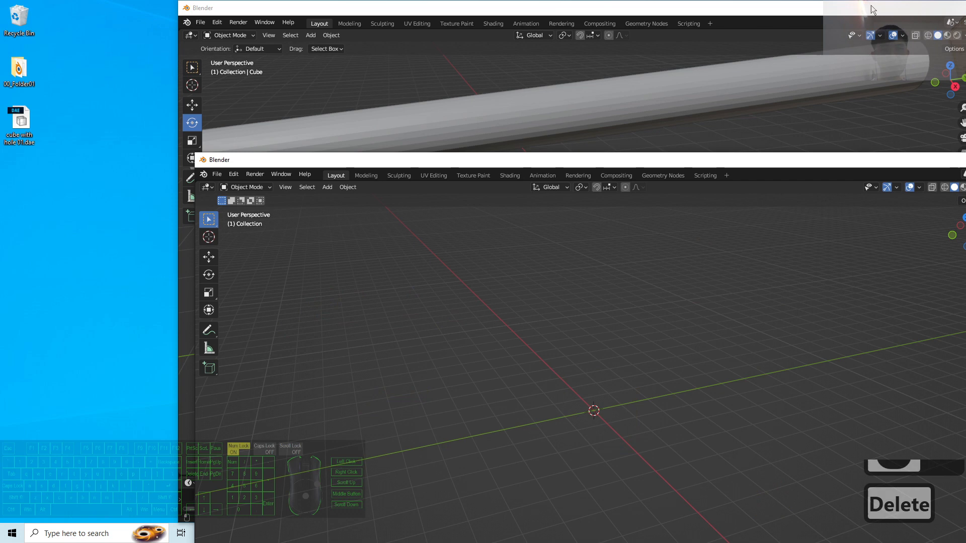
pyautogui.click(216, 174)
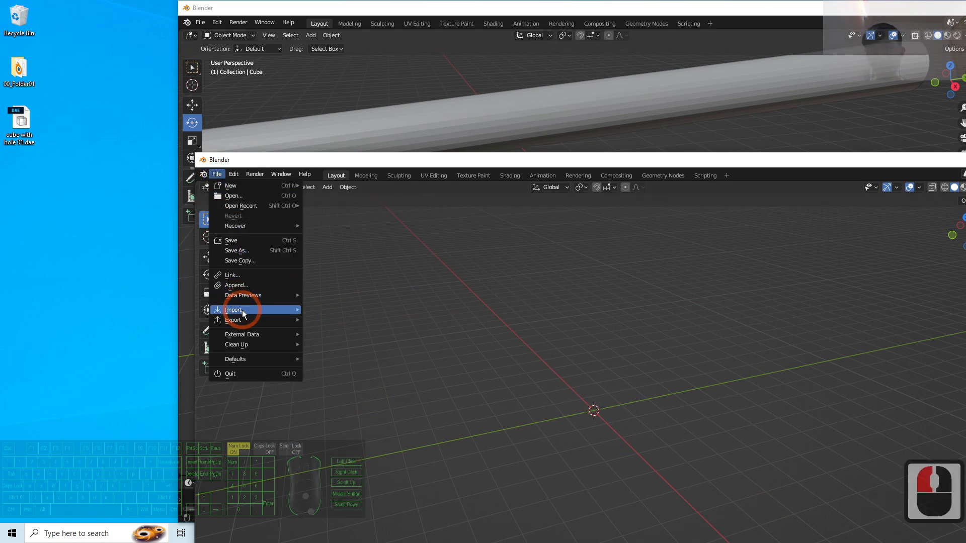
pyautogui.click(234, 310)
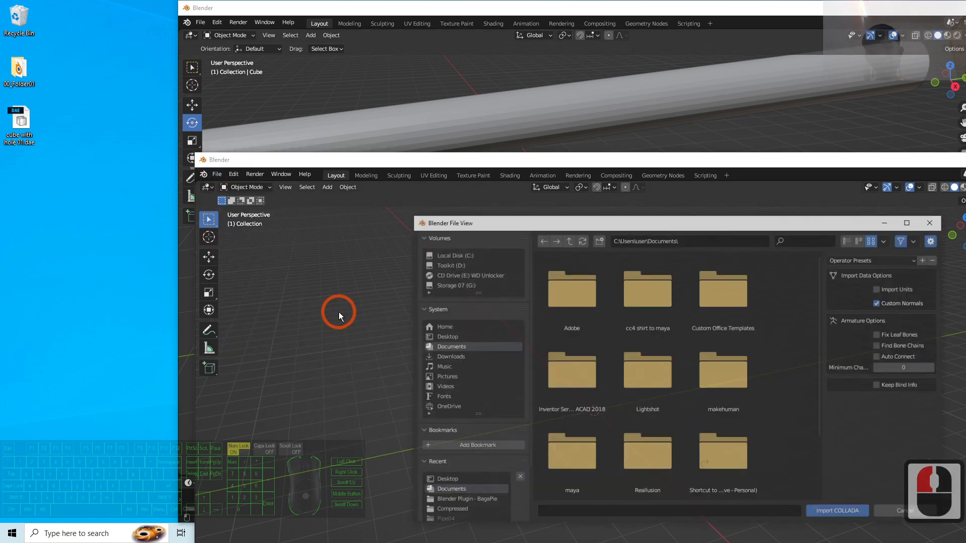
pyautogui.click(444, 336)
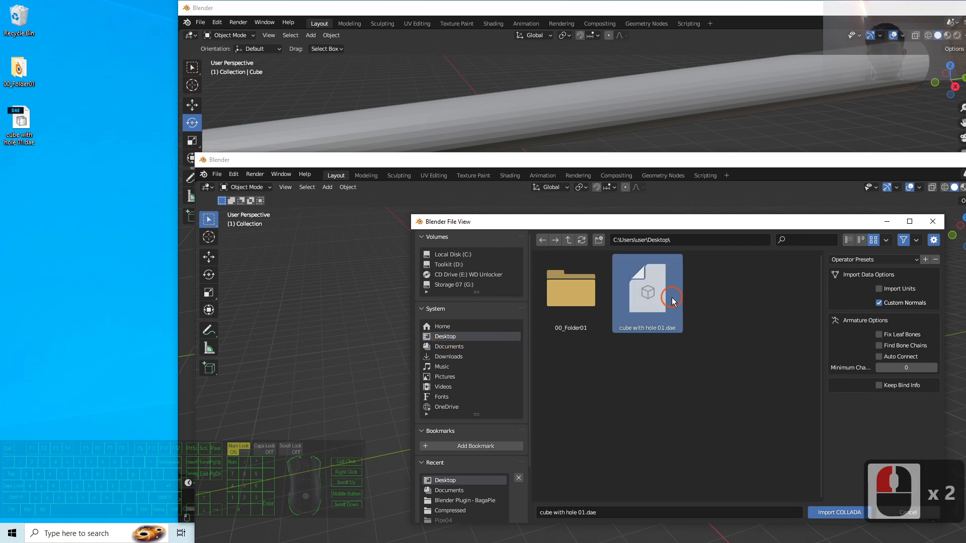
pyautogui.click(837, 512)
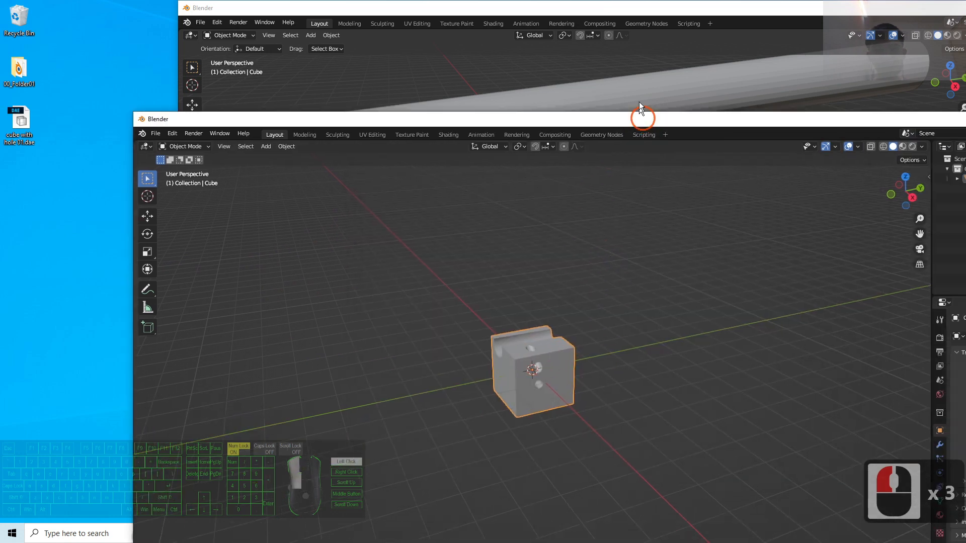
# Export the imported cube to the Desktop as FBX 'cube with hole 02' with Copy path mode
pyautogui.click(156, 55)
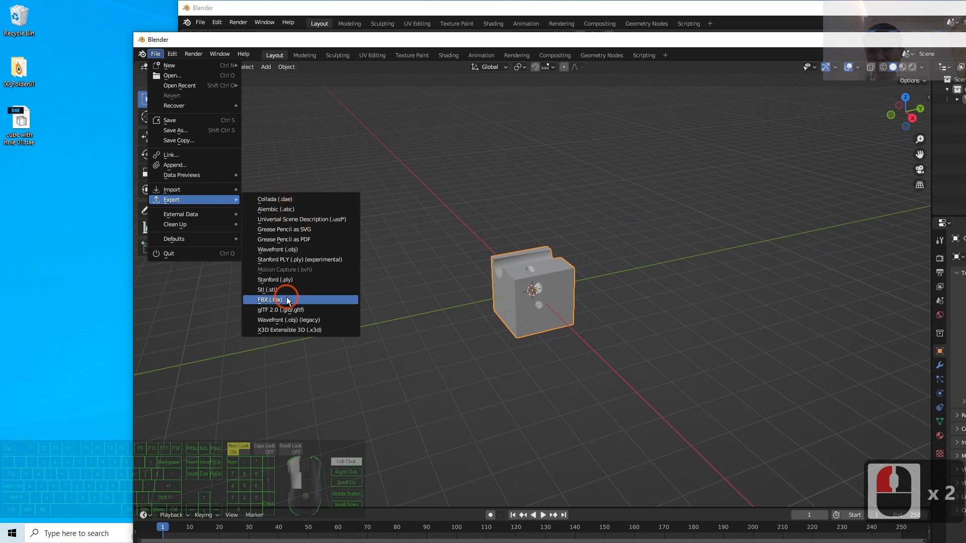
pyautogui.click(268, 300)
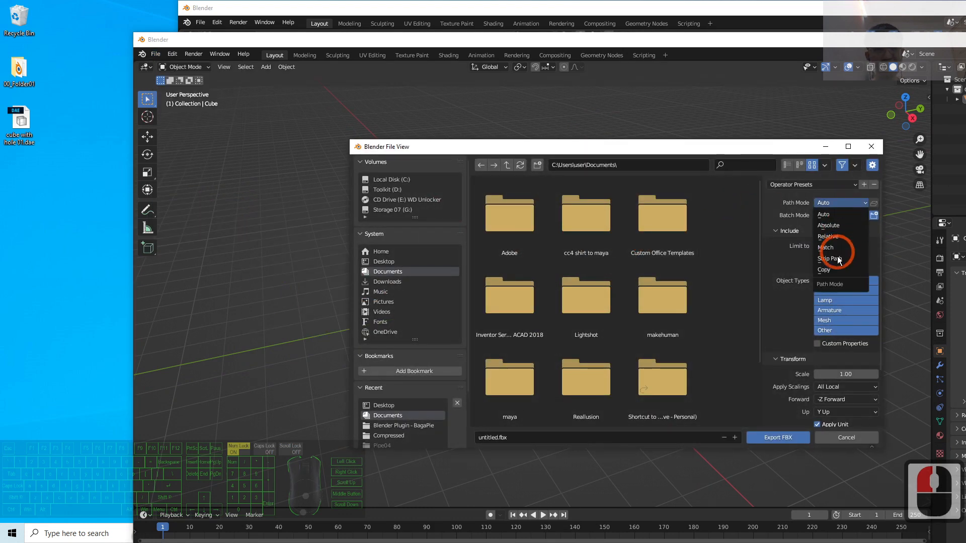
pyautogui.click(823, 270)
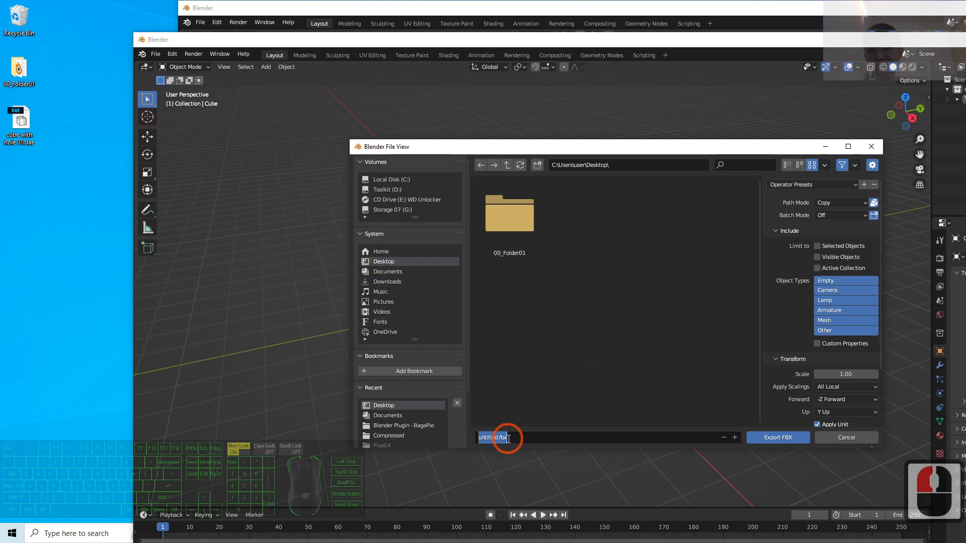
pyautogui.write('cube wit')
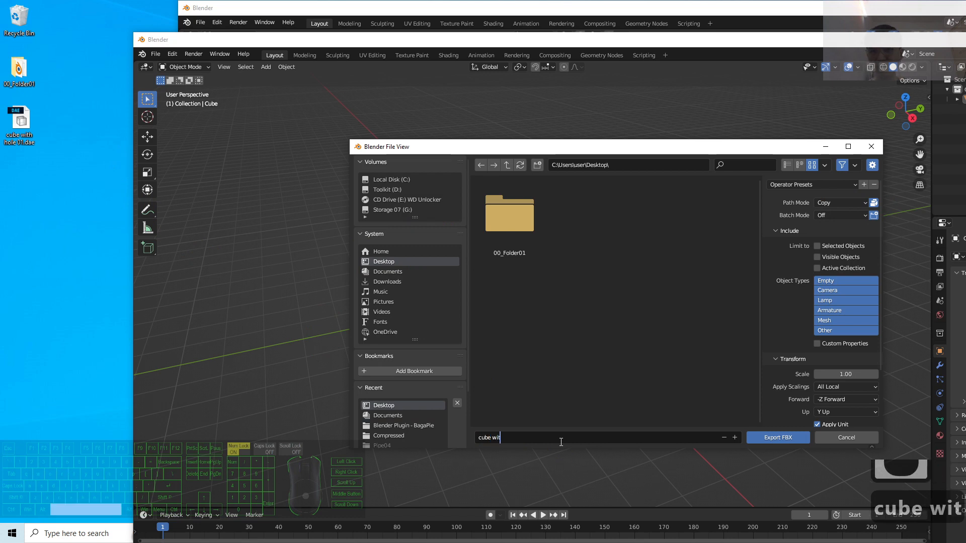
pyautogui.write('h hole 0')
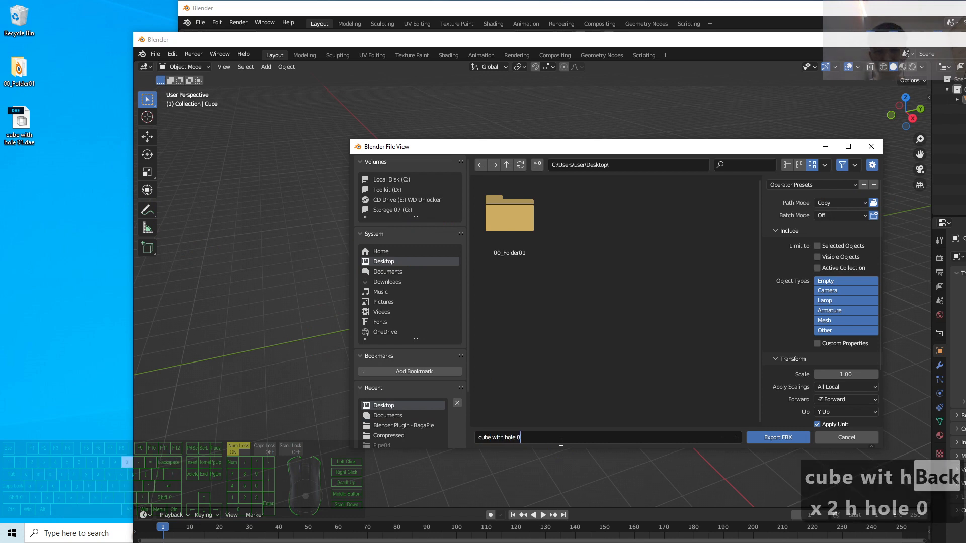
pyautogui.write('2')
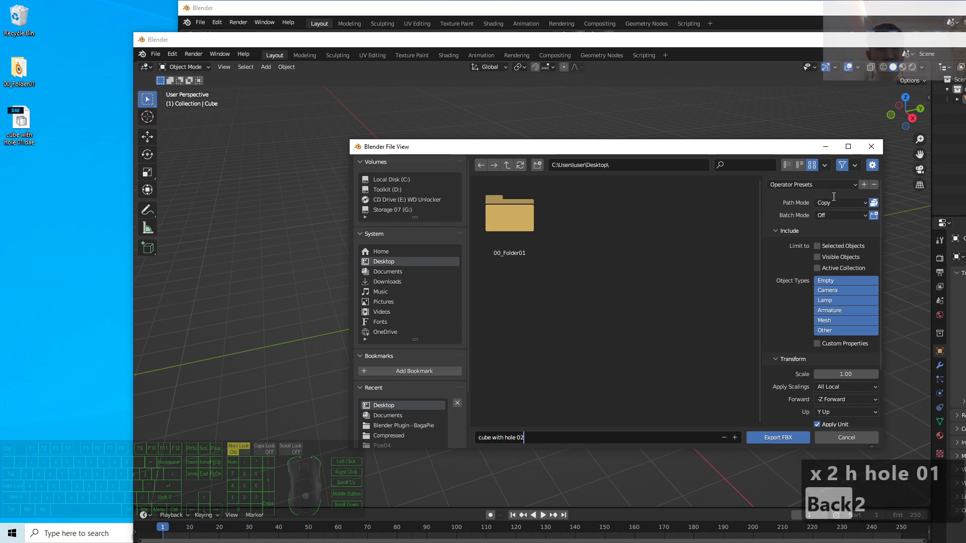
pyautogui.click(777, 437)
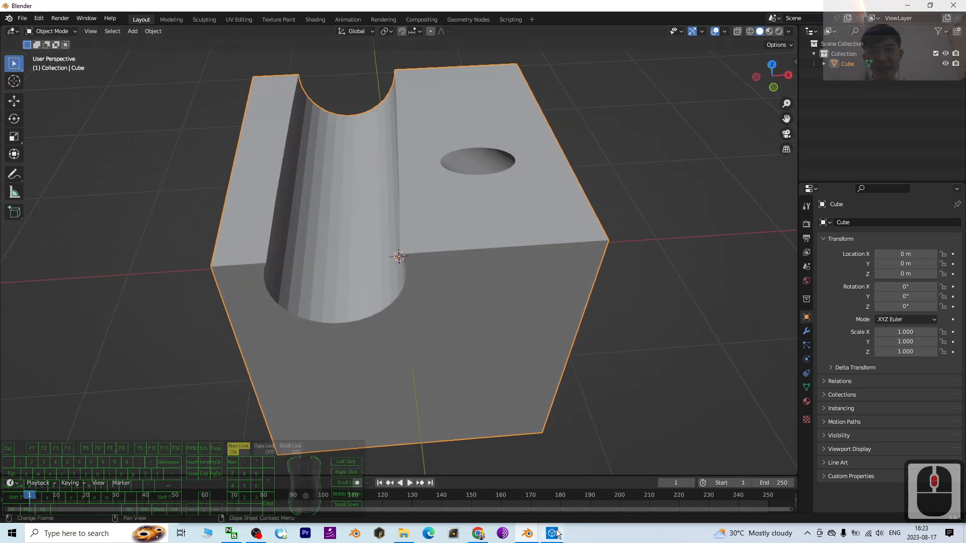
pyautogui.click(551, 532)
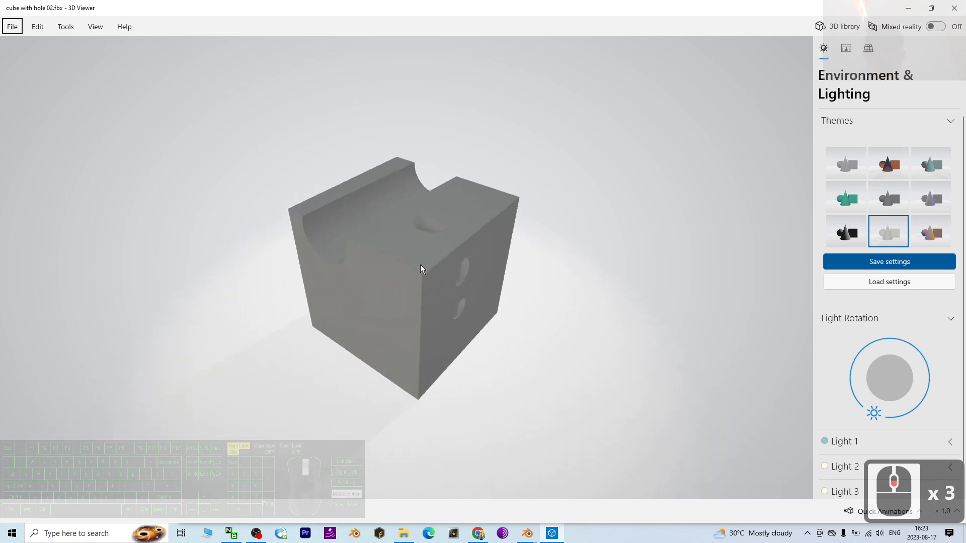
pyautogui.moveTo(525, 533)
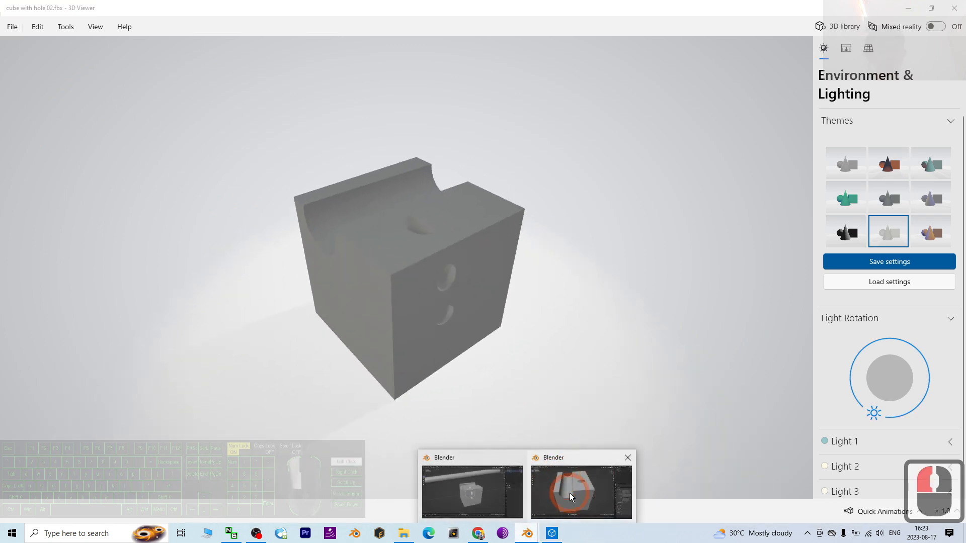
pyautogui.click(580, 489)
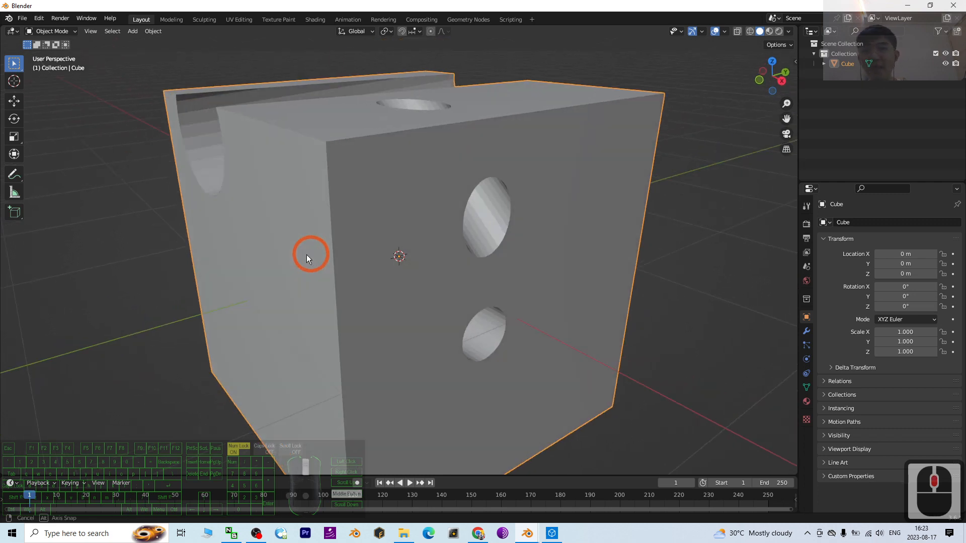
# Switch the imported cube from Object Mode to Edit Mode to show its mesh edges
pyautogui.click(52, 31)
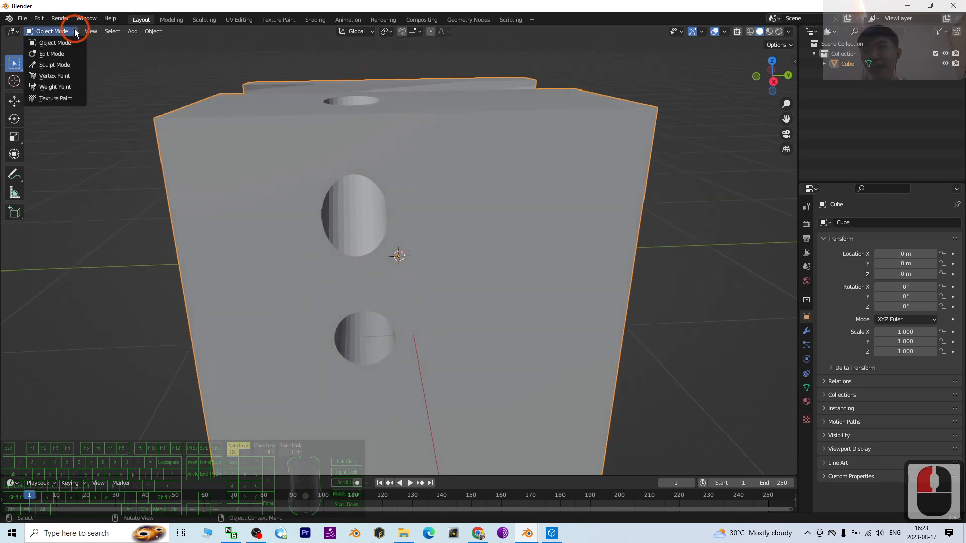
pyautogui.click(52, 54)
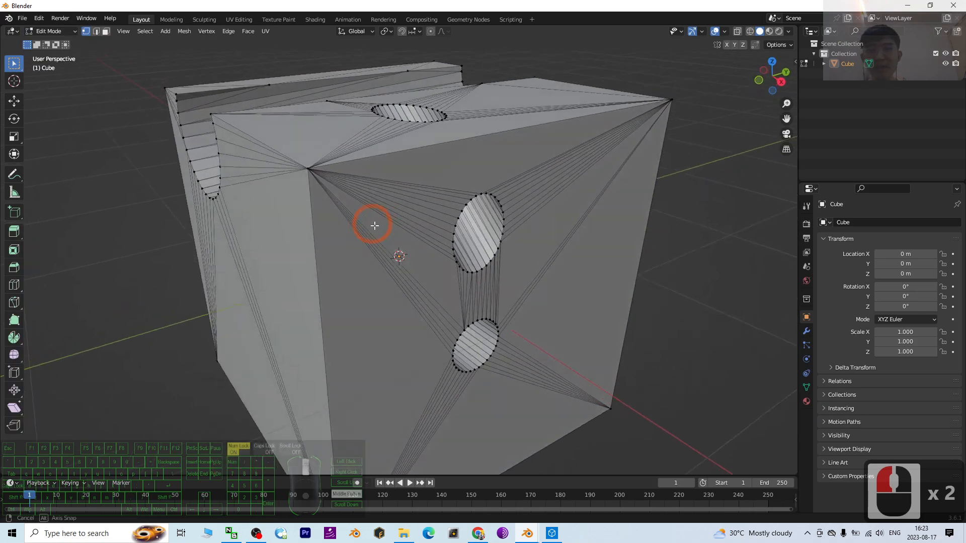